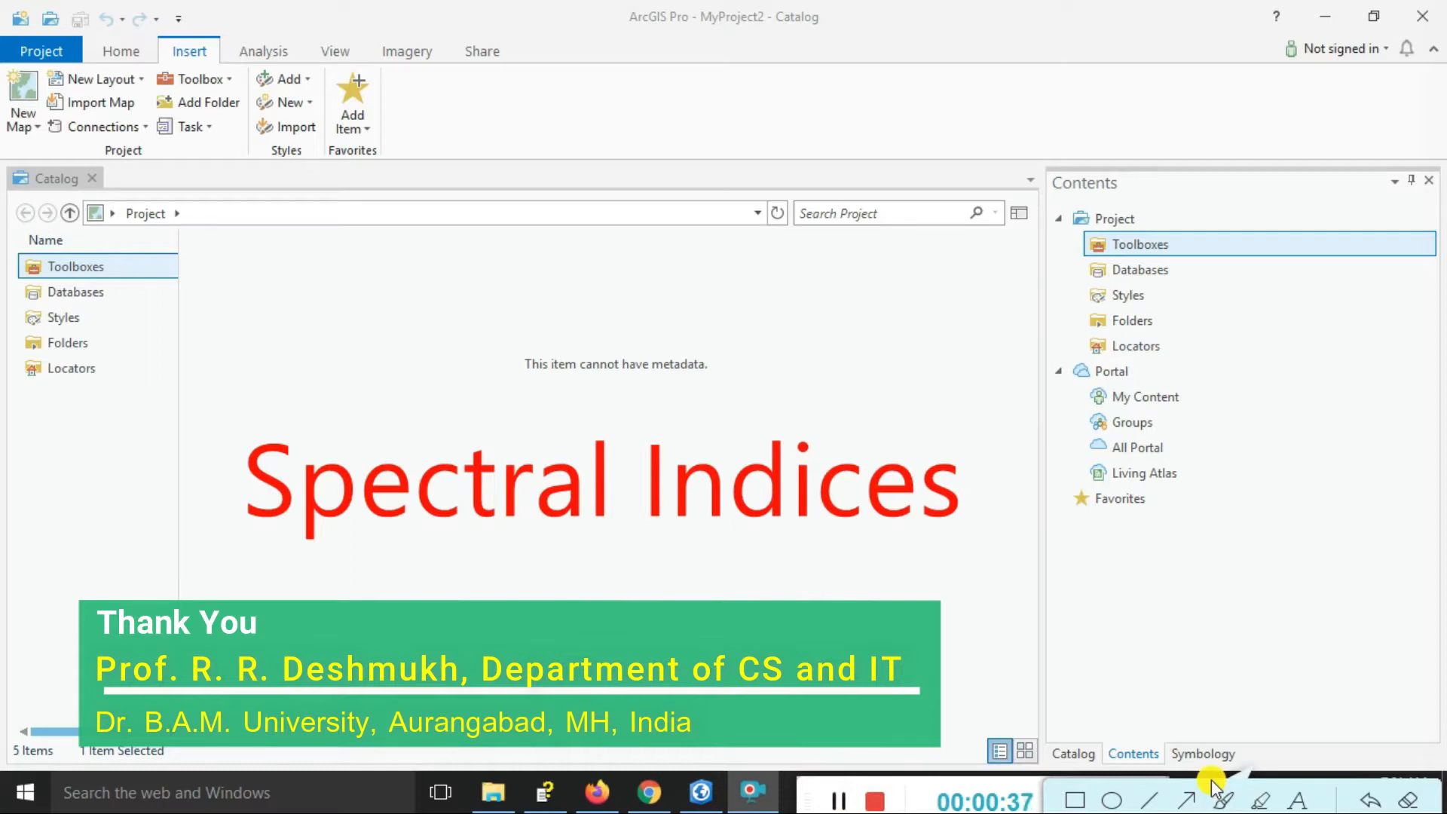
{"action": "mouse_move", "coordinate": [21, 97]}
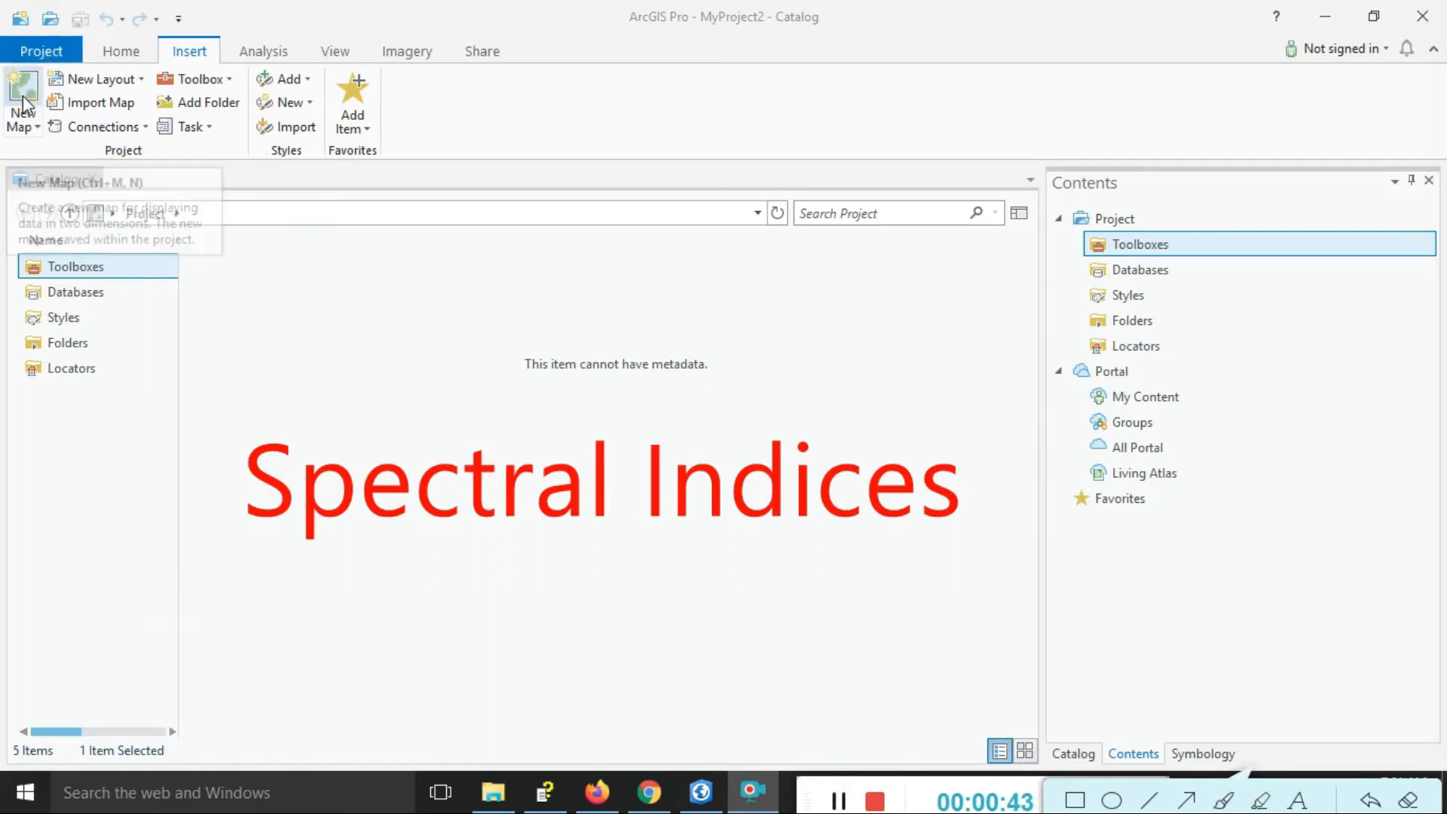
Insert a new map showing the World Topographic and Hillshade basemaps.
{"action": "left_click", "coordinate": [22, 99]}
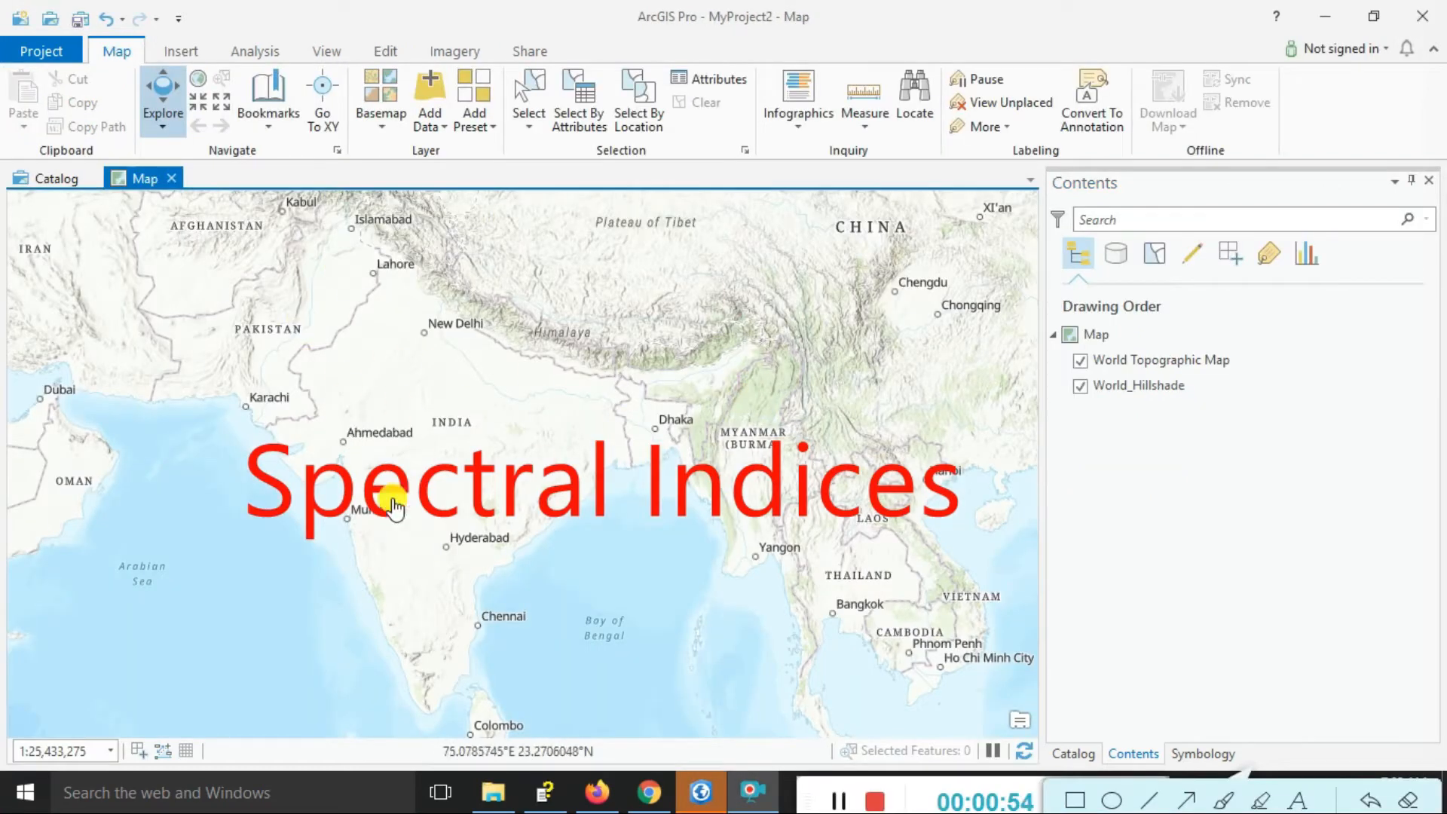
{"action": "left_click", "coordinate": [1094, 333]}
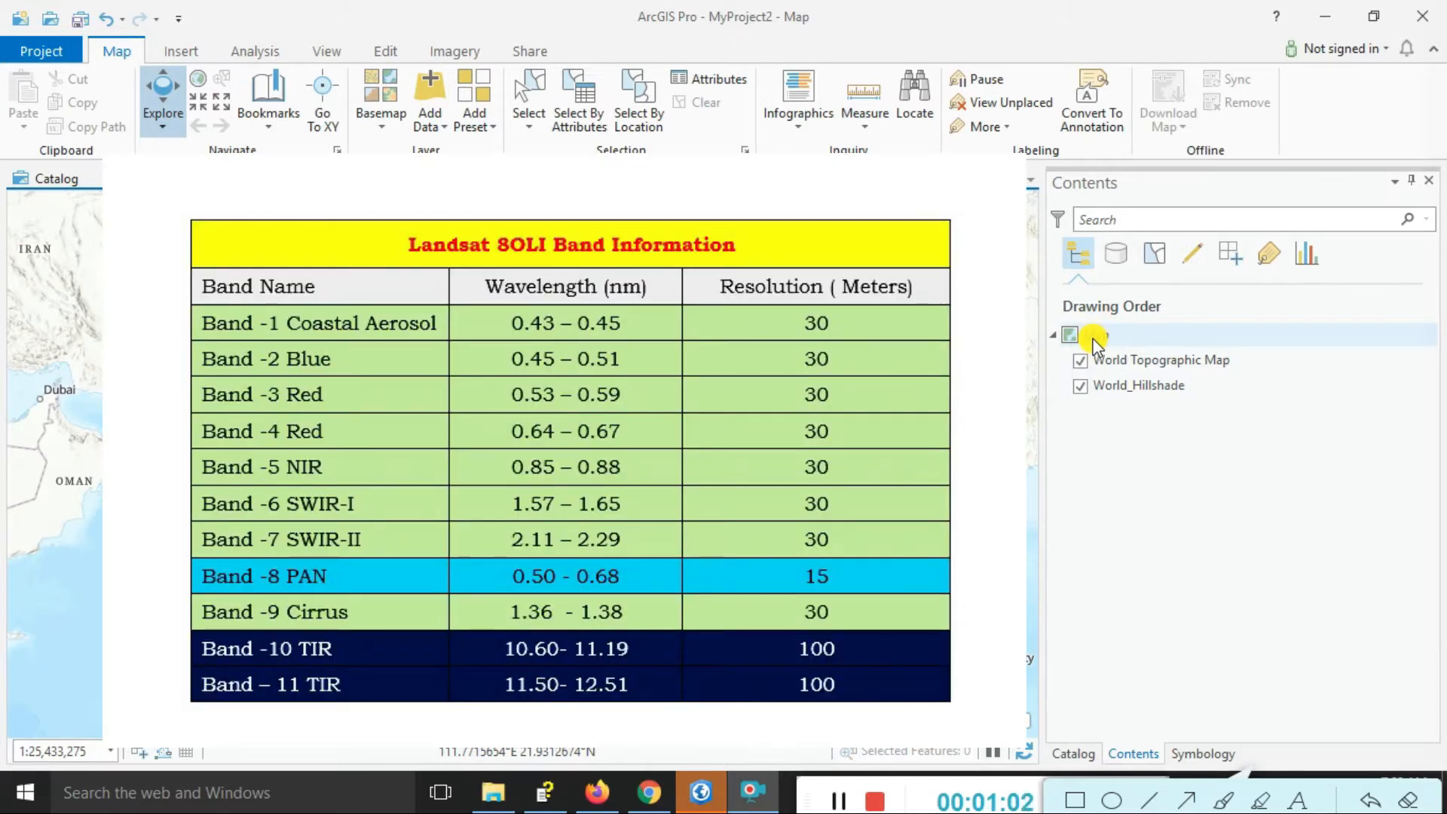
Add the Landsat B1–B7 .tif rasters from the US Clip Data folder to the map.
{"action": "right_click", "coordinate": [1094, 334]}
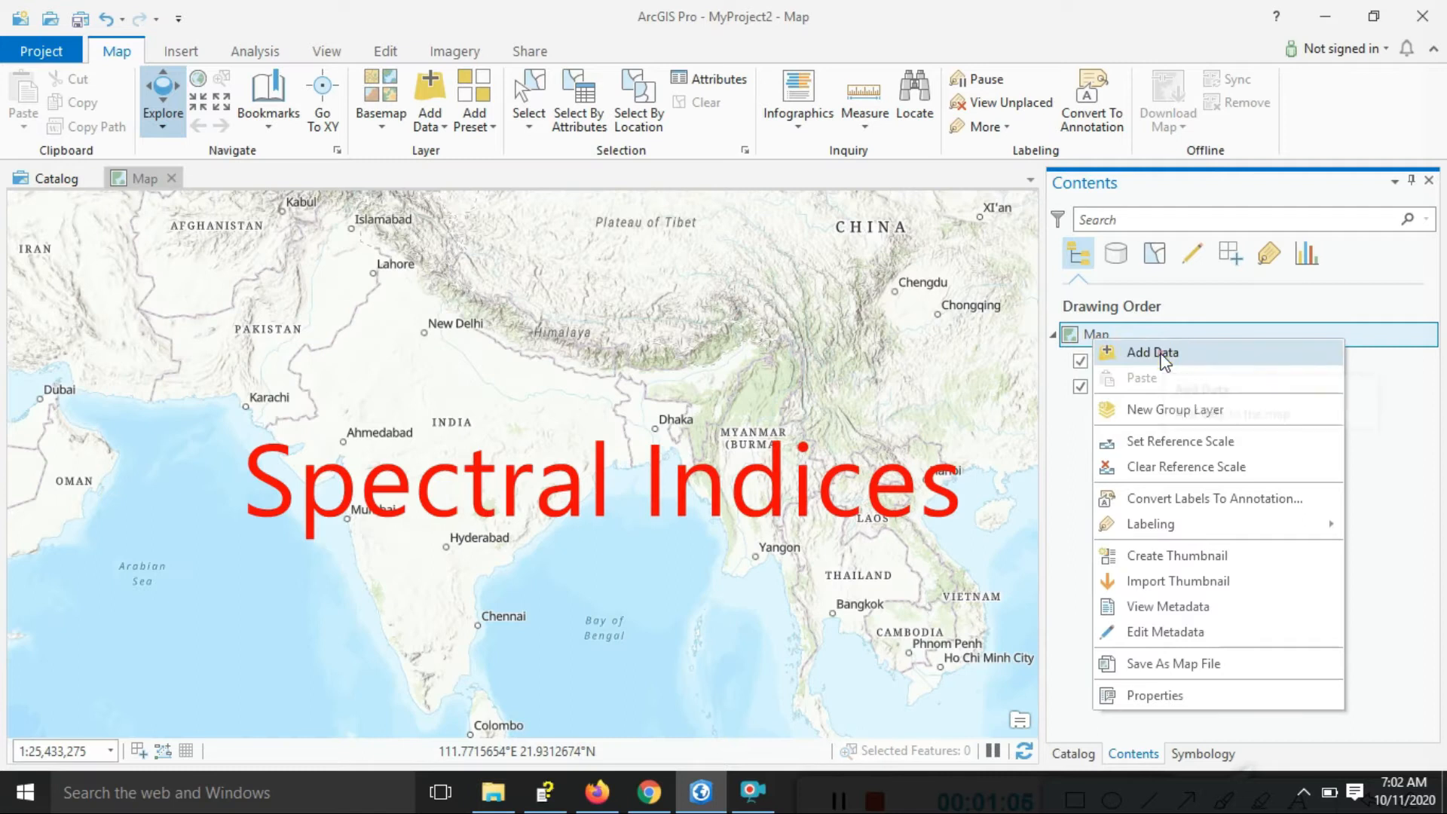
{"action": "left_click", "coordinate": [1151, 352]}
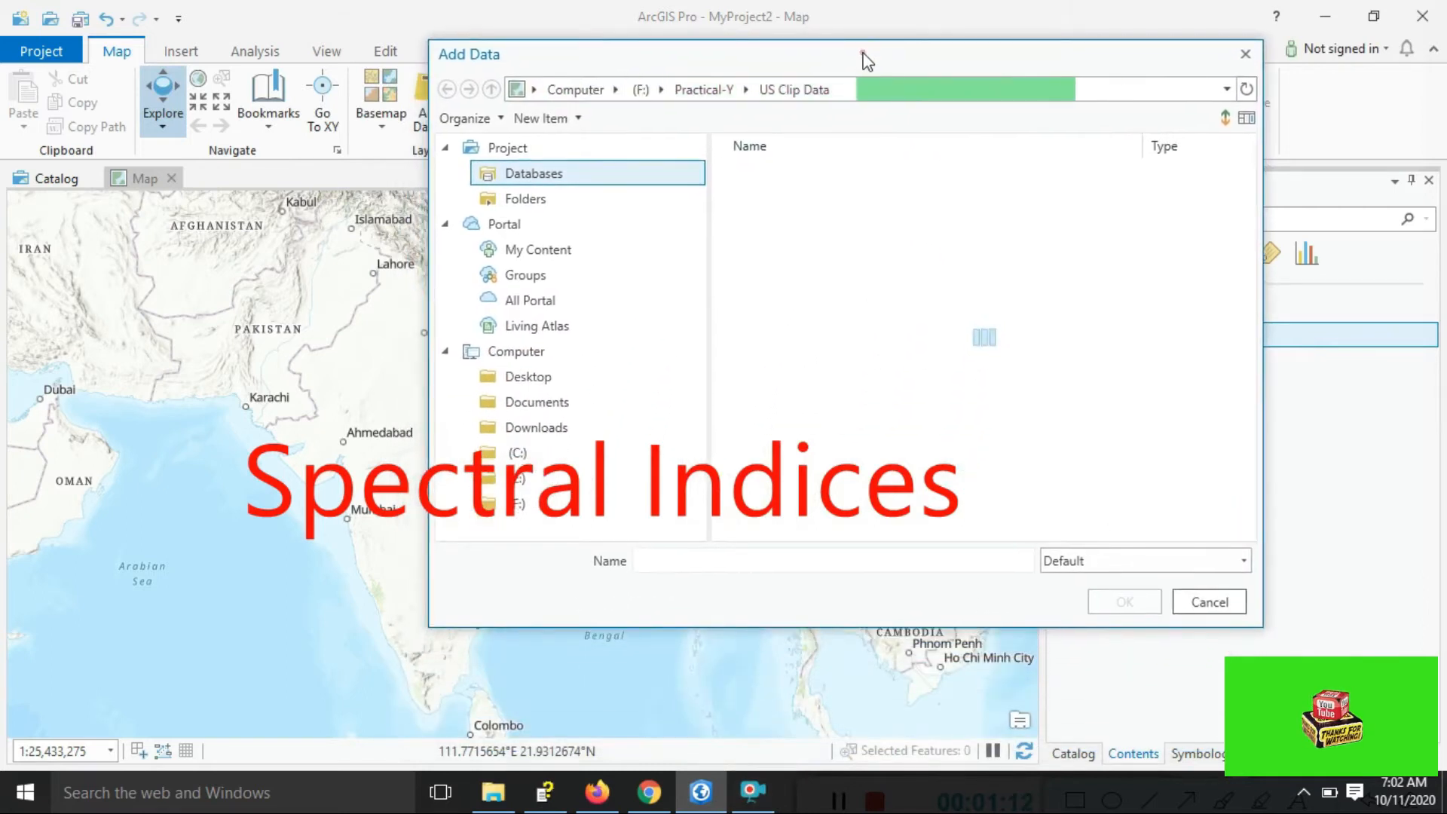
{"action": "left_click", "coordinate": [911, 247]}
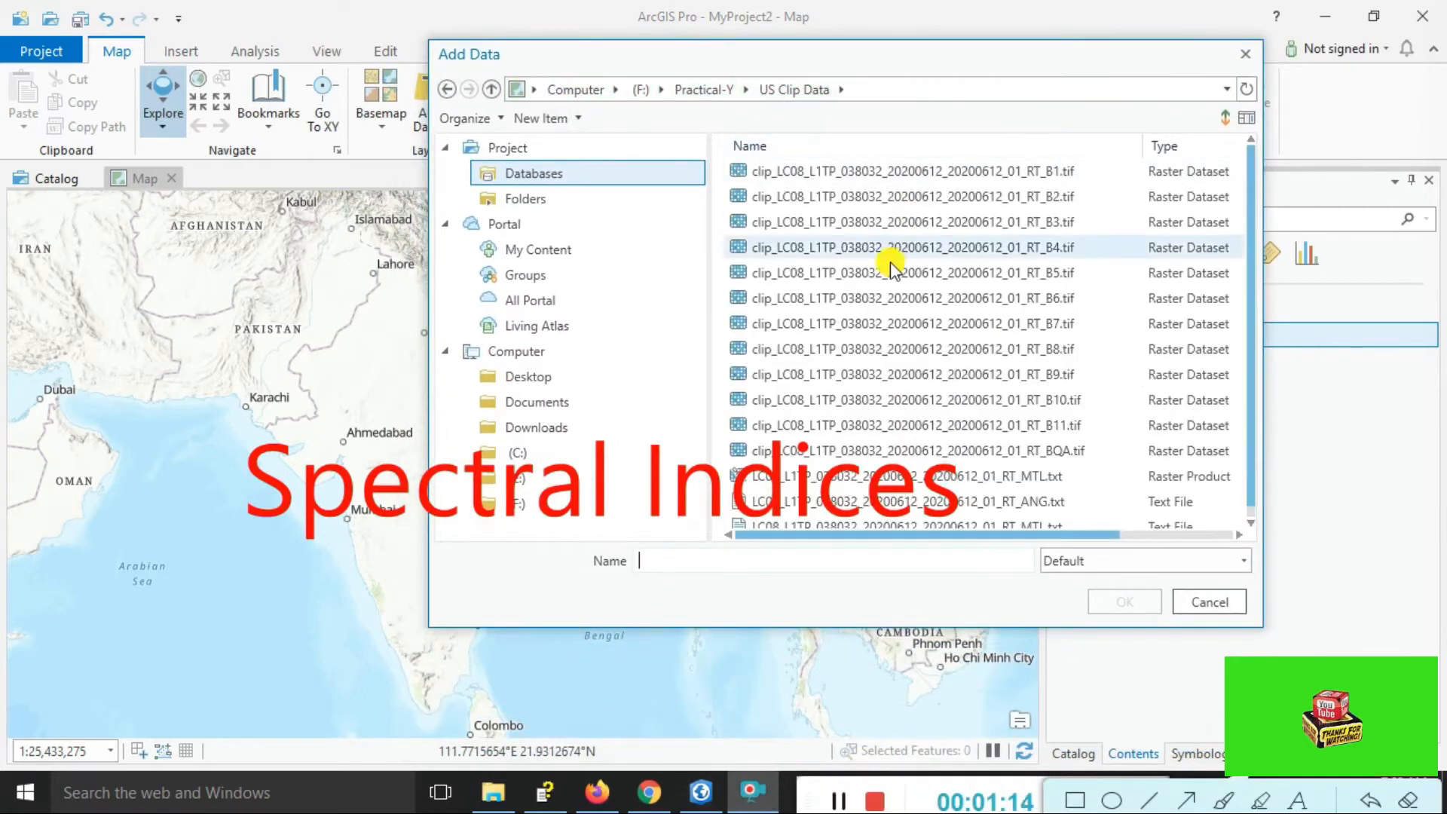
{"action": "left_click", "coordinate": [909, 272]}
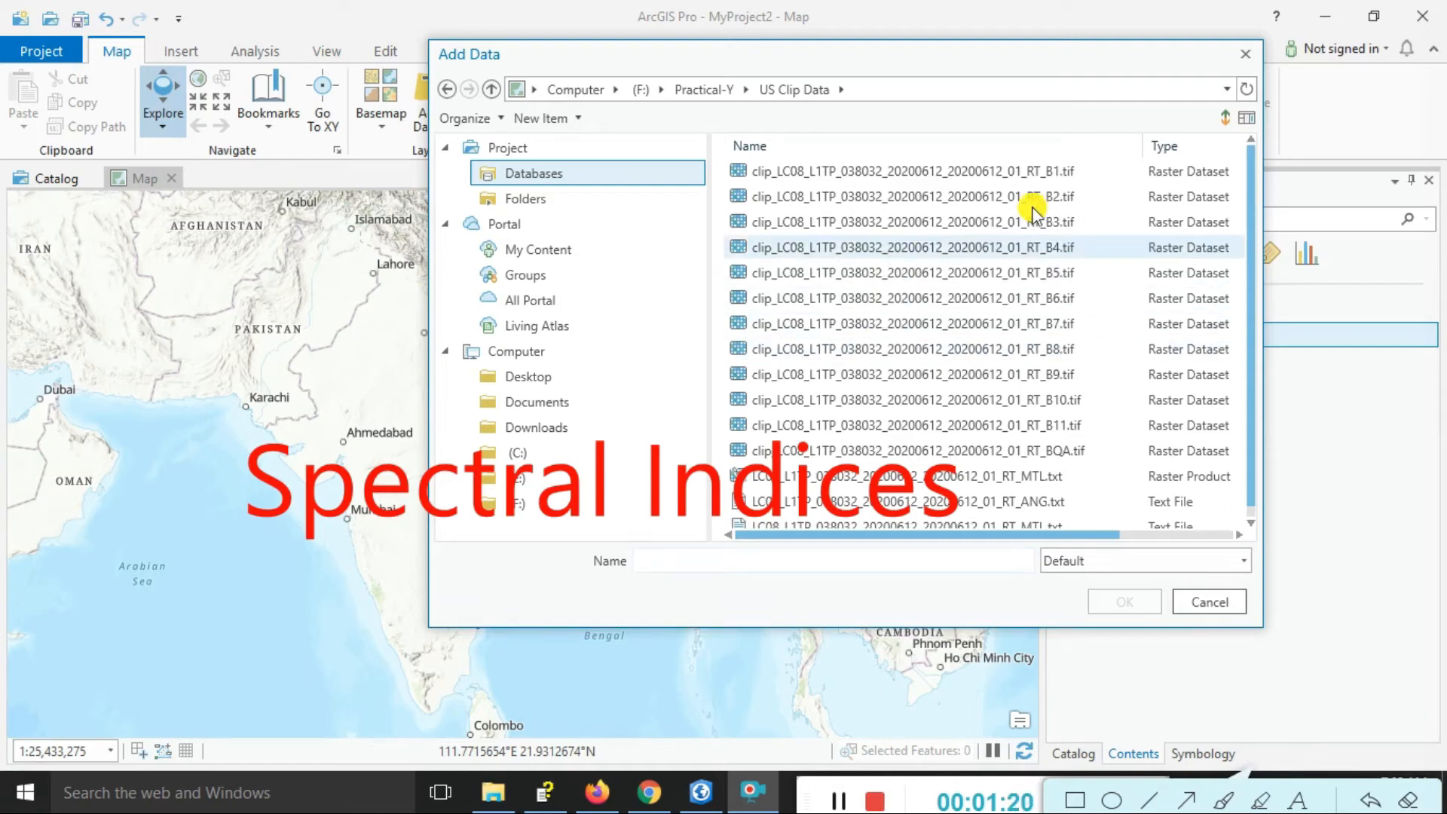
{"action": "left_click", "coordinate": [912, 171]}
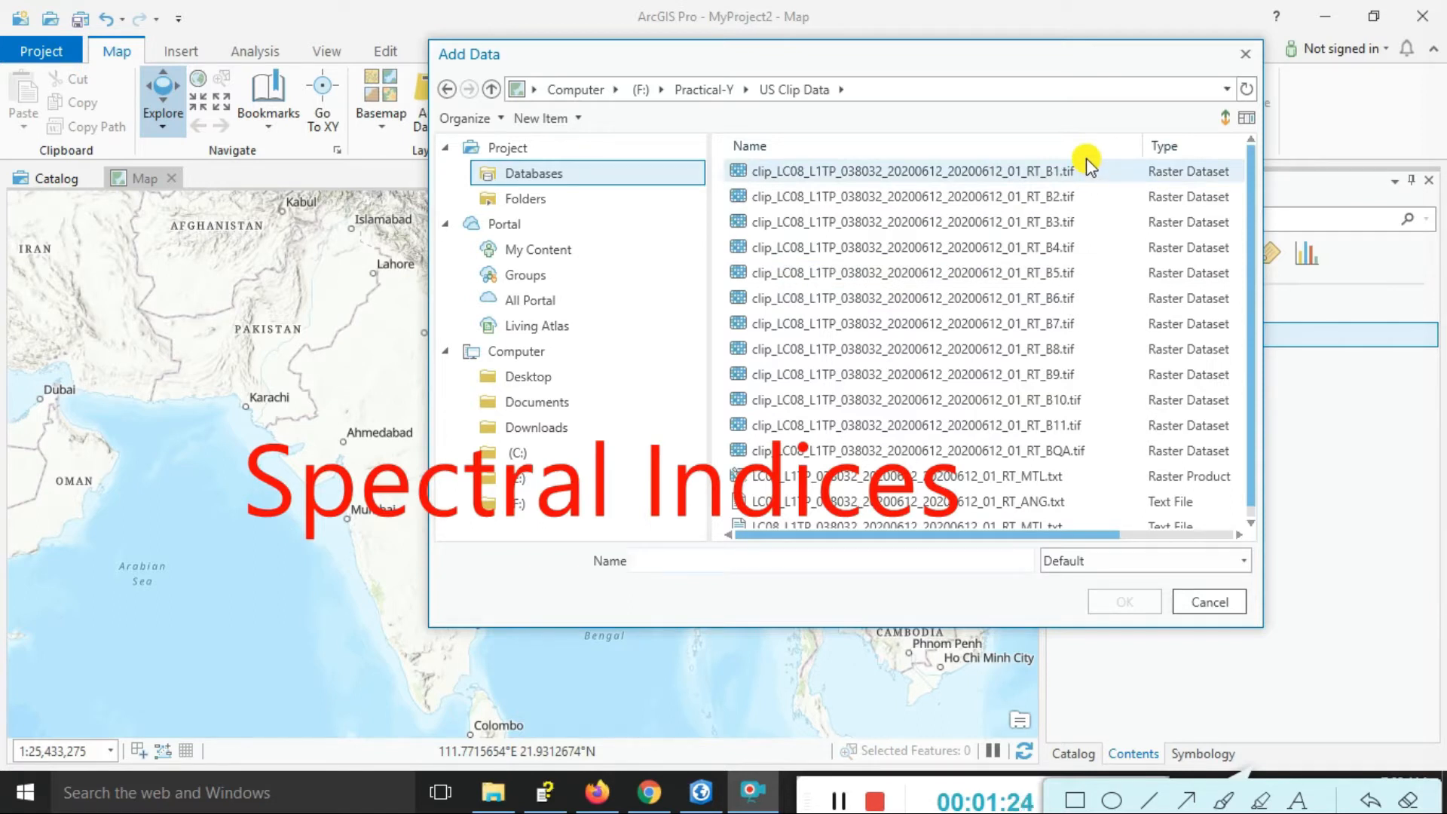
{"action": "left_click", "coordinate": [911, 171]}
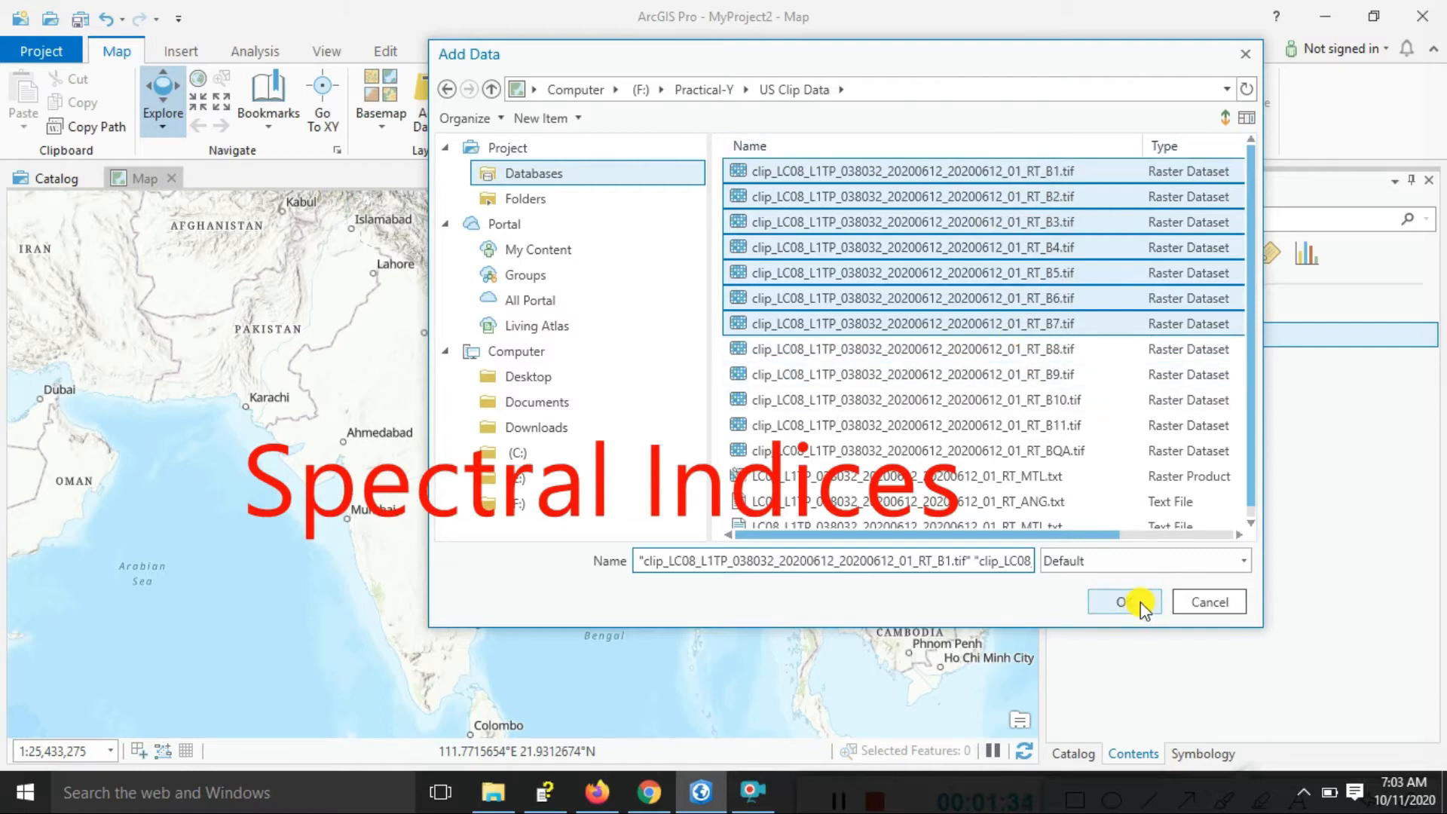
{"action": "left_click", "coordinate": [1121, 601]}
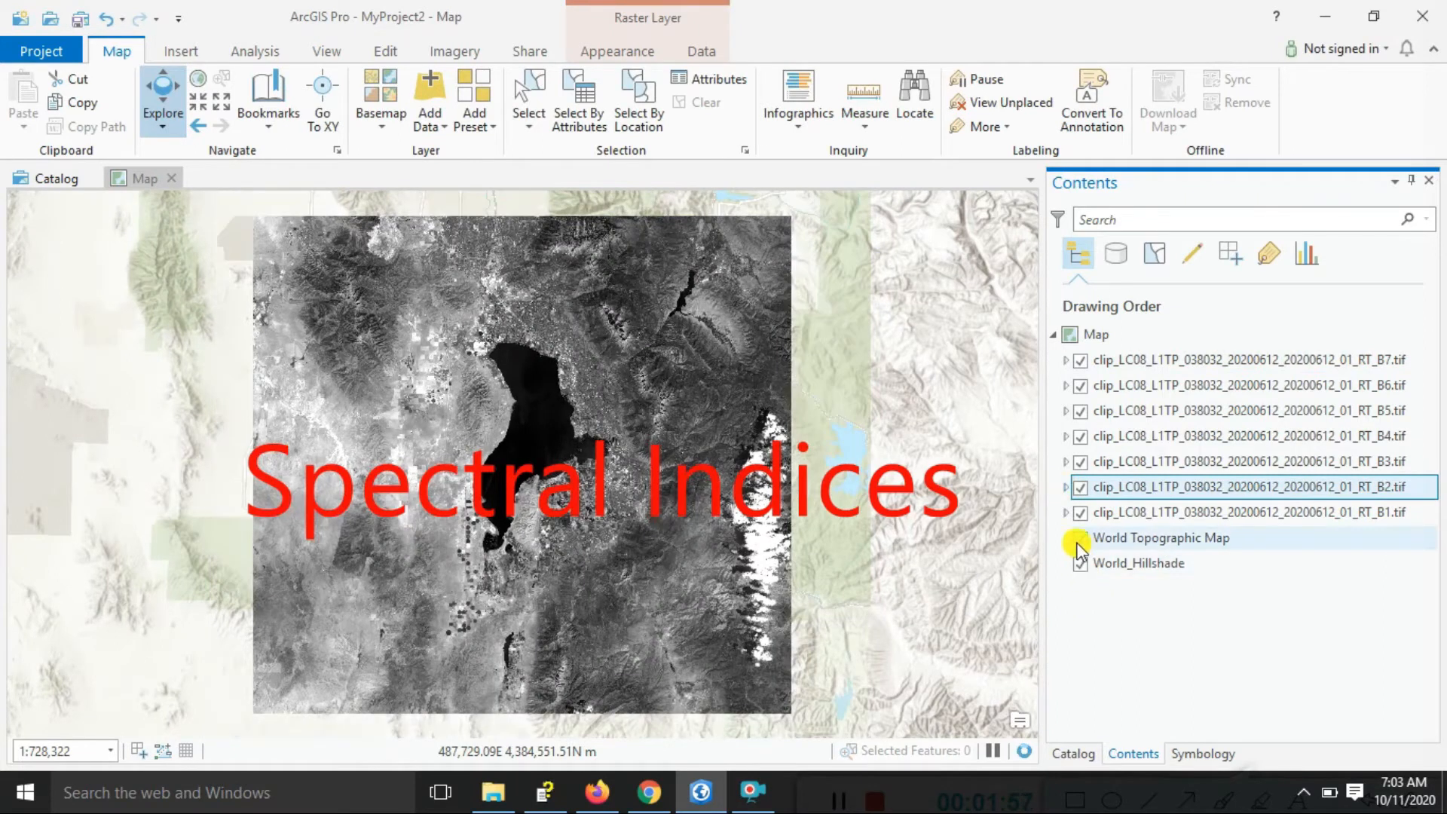
Turn off the World Topographic Map basemap in Contents.
{"action": "left_click", "coordinate": [1079, 538]}
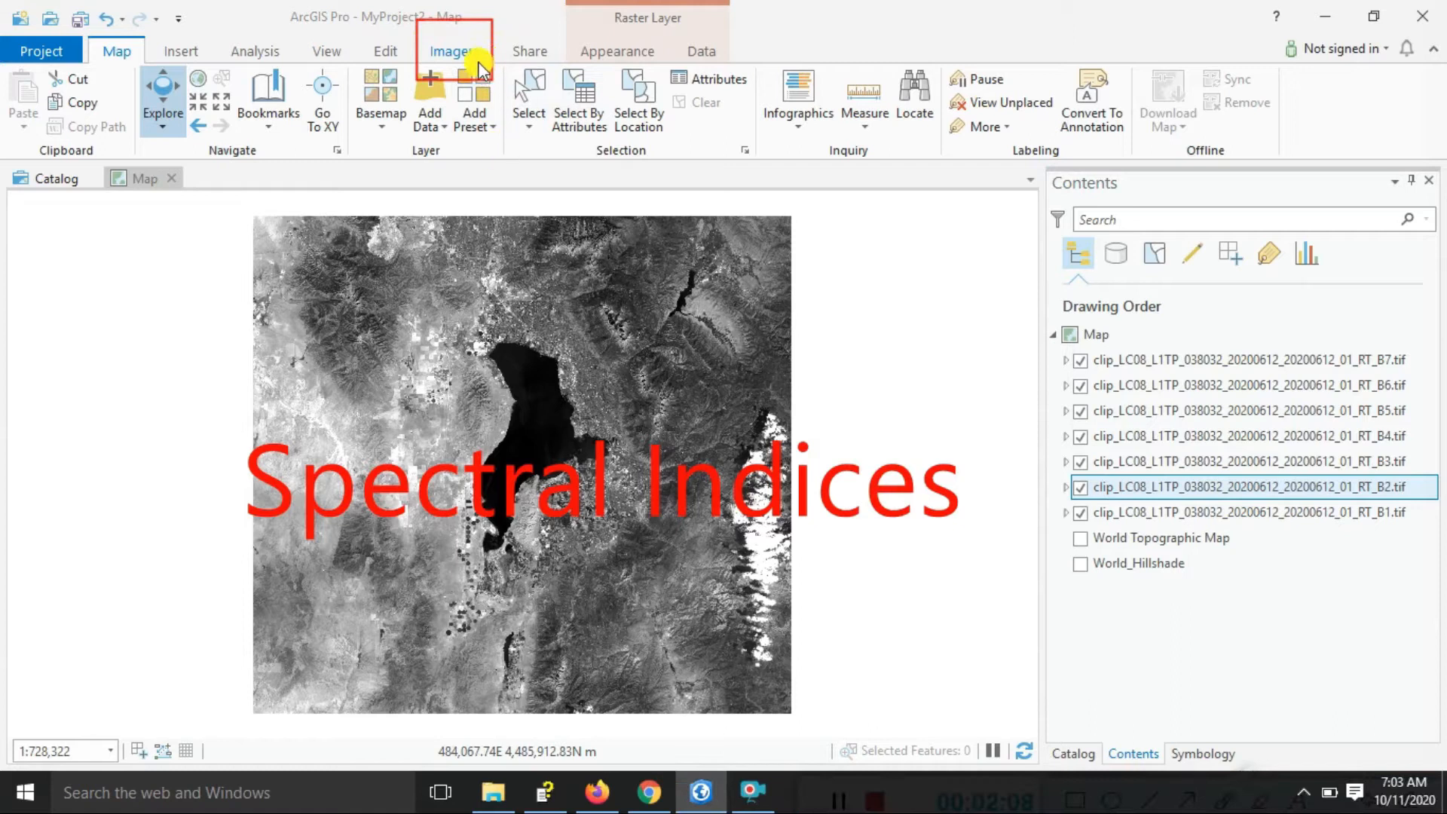
Run Imagery > Process > Composite on the seven selected band layers.
{"action": "left_click", "coordinate": [453, 50]}
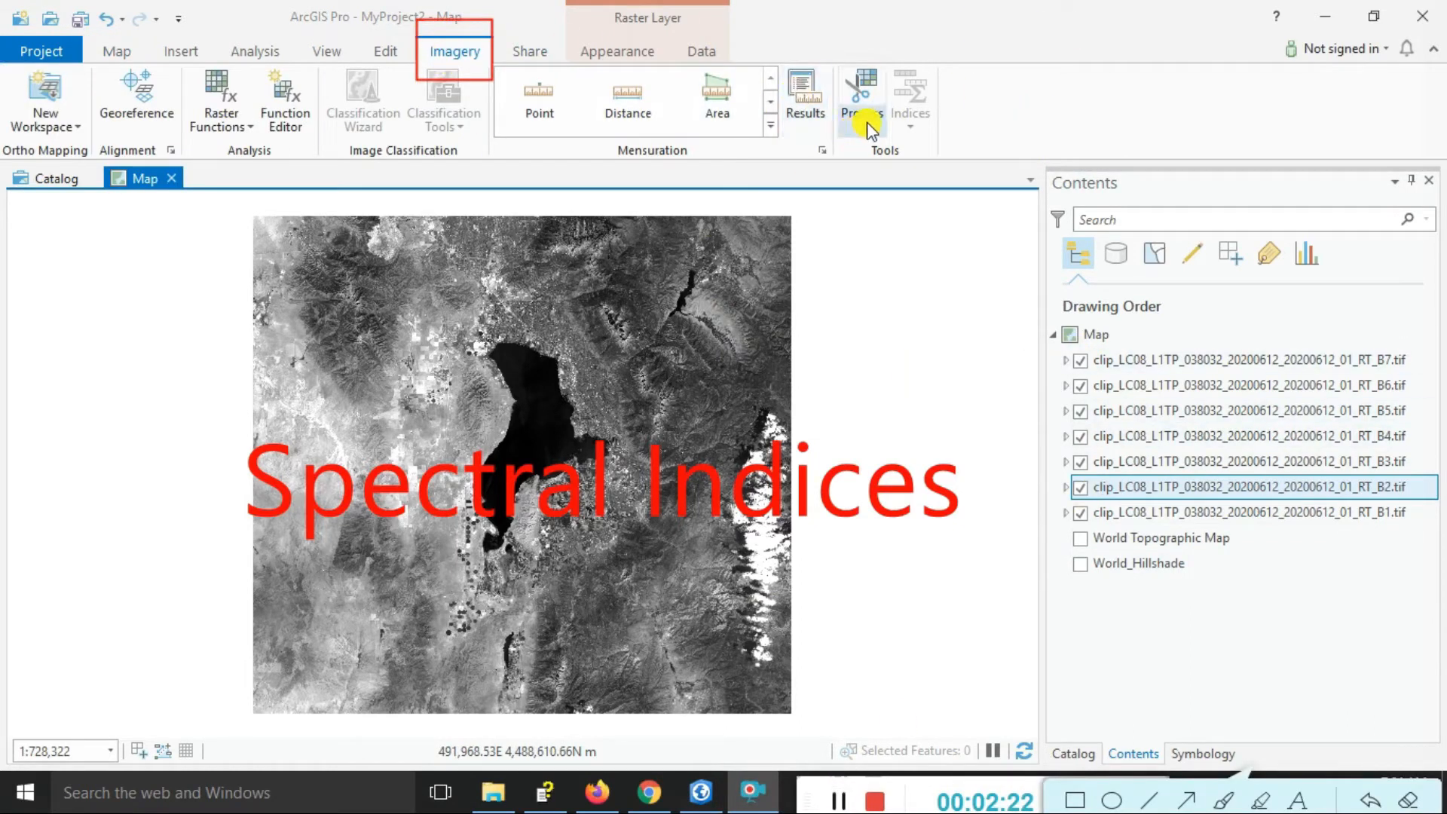
{"action": "mouse_move", "coordinate": [860, 100]}
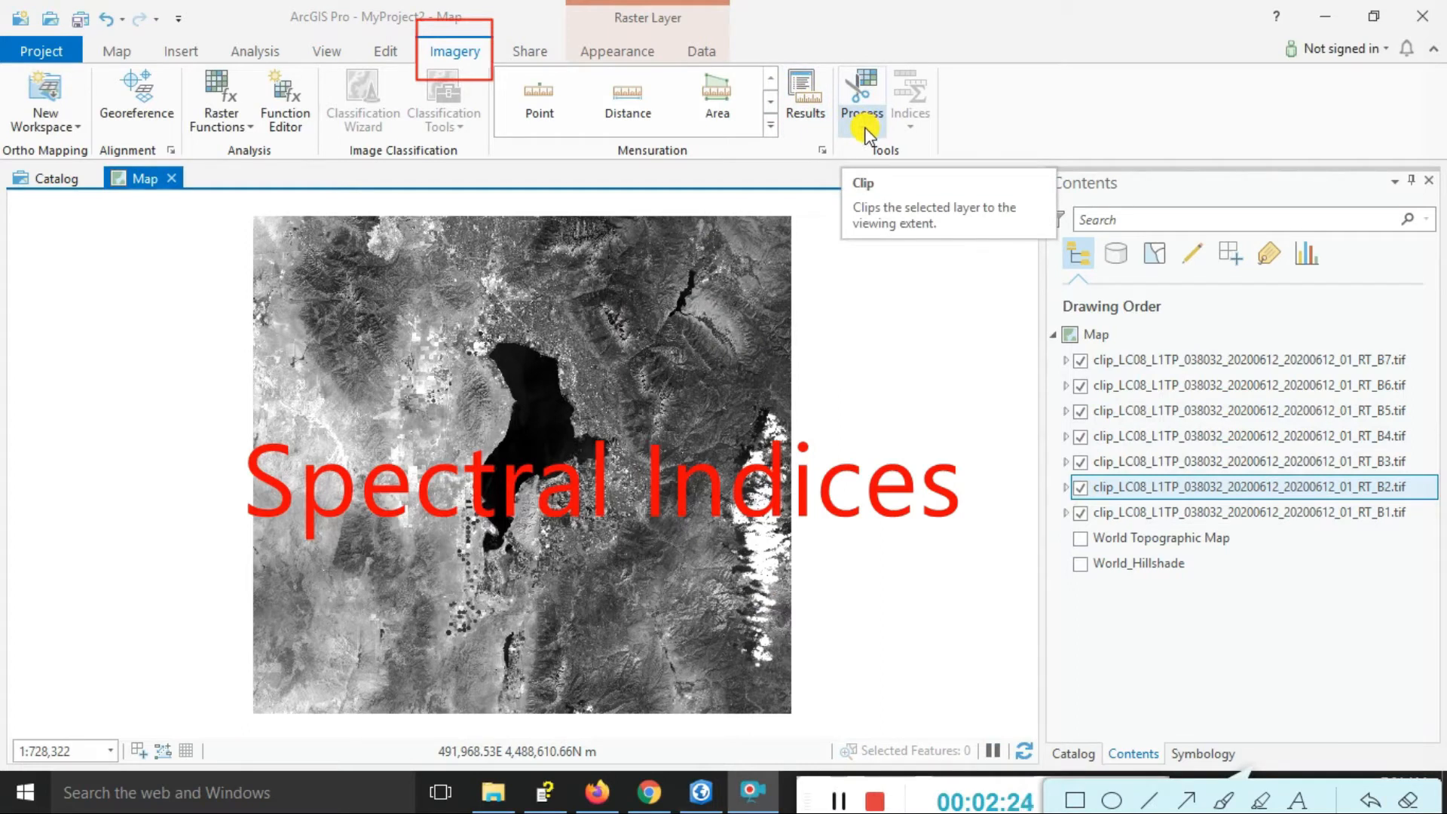
{"action": "left_click", "coordinate": [860, 92]}
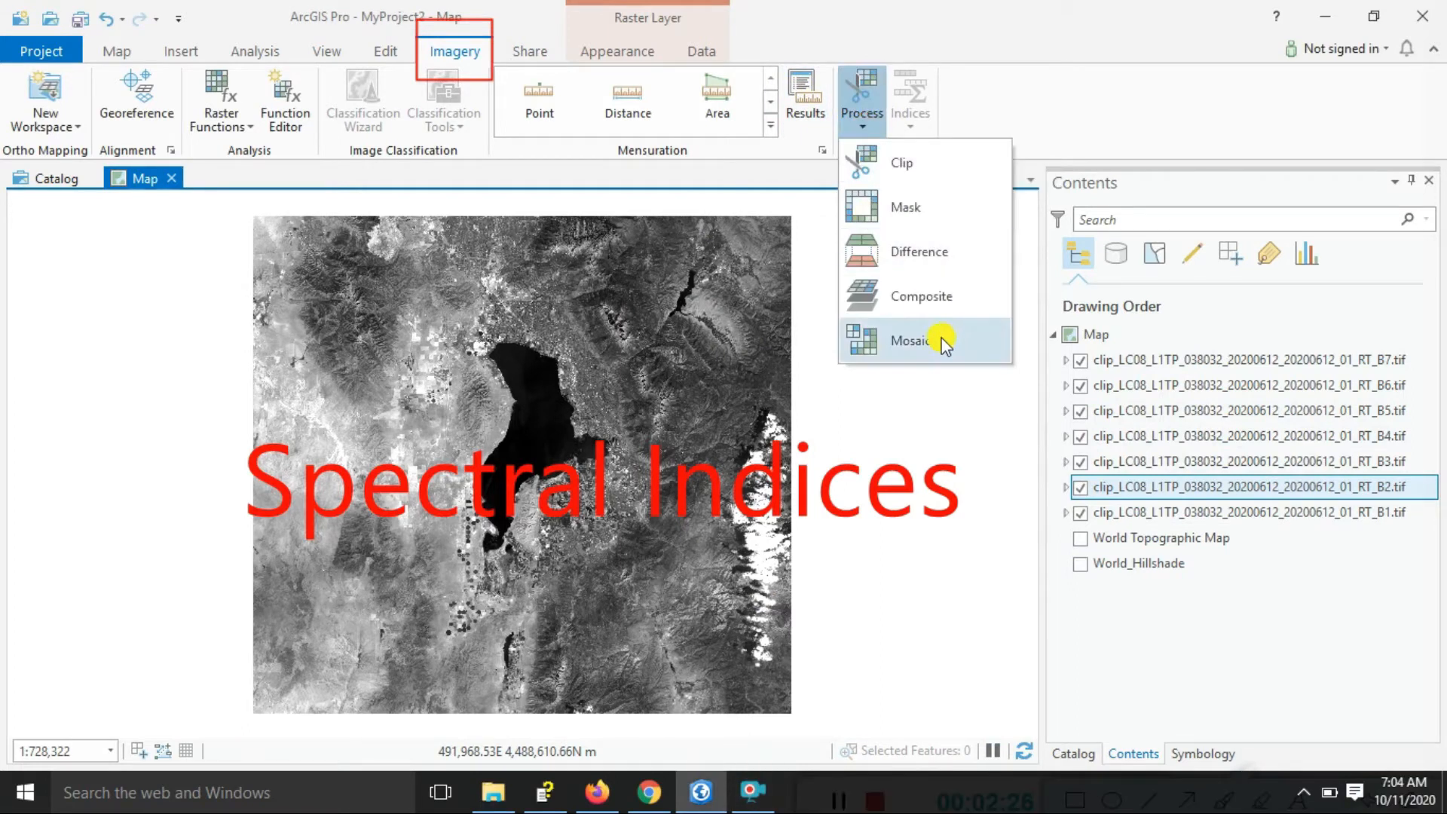
{"action": "mouse_move", "coordinate": [927, 295]}
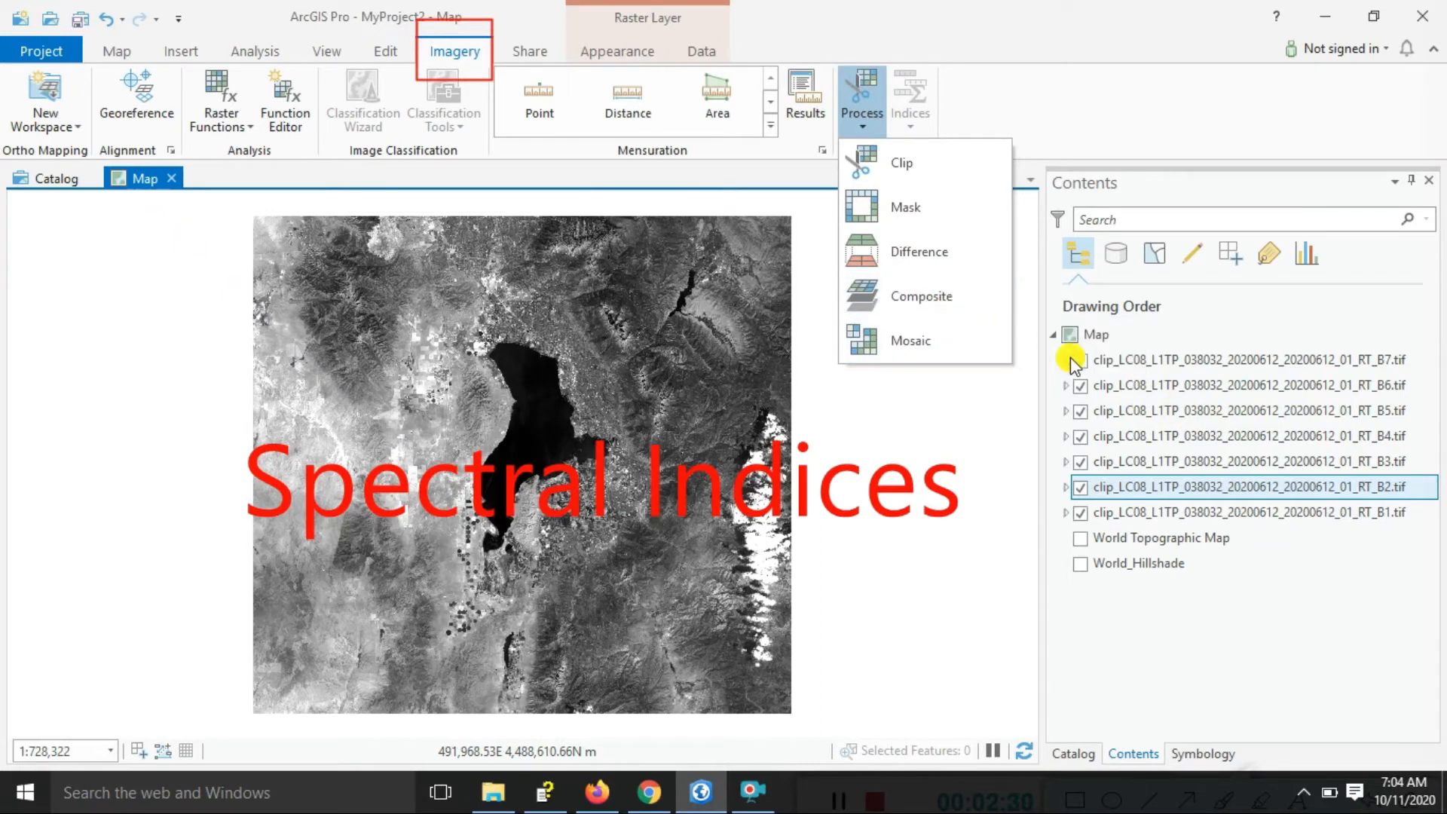
{"action": "mouse_move", "coordinate": [941, 296]}
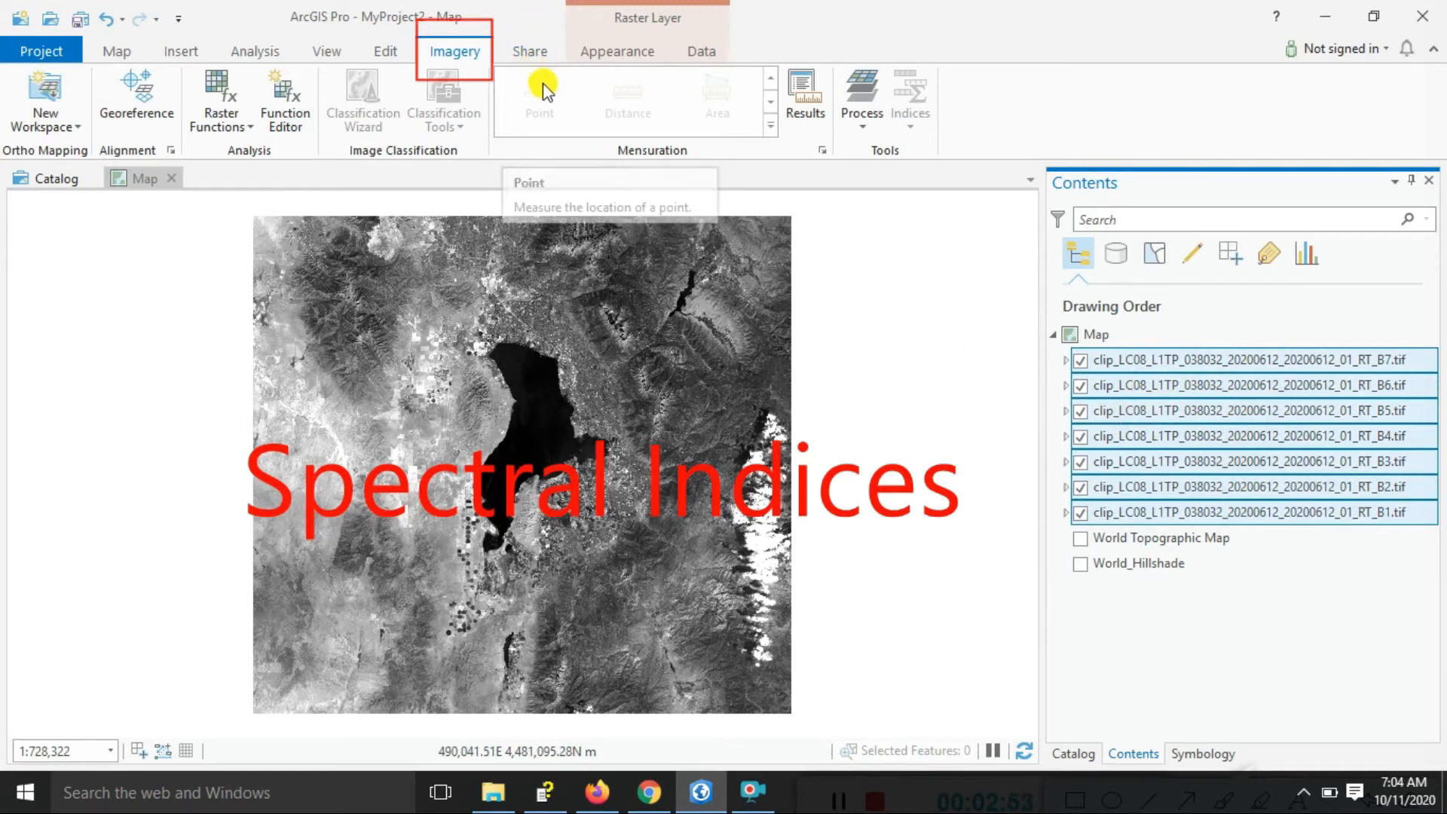
{"action": "left_click", "coordinate": [860, 97]}
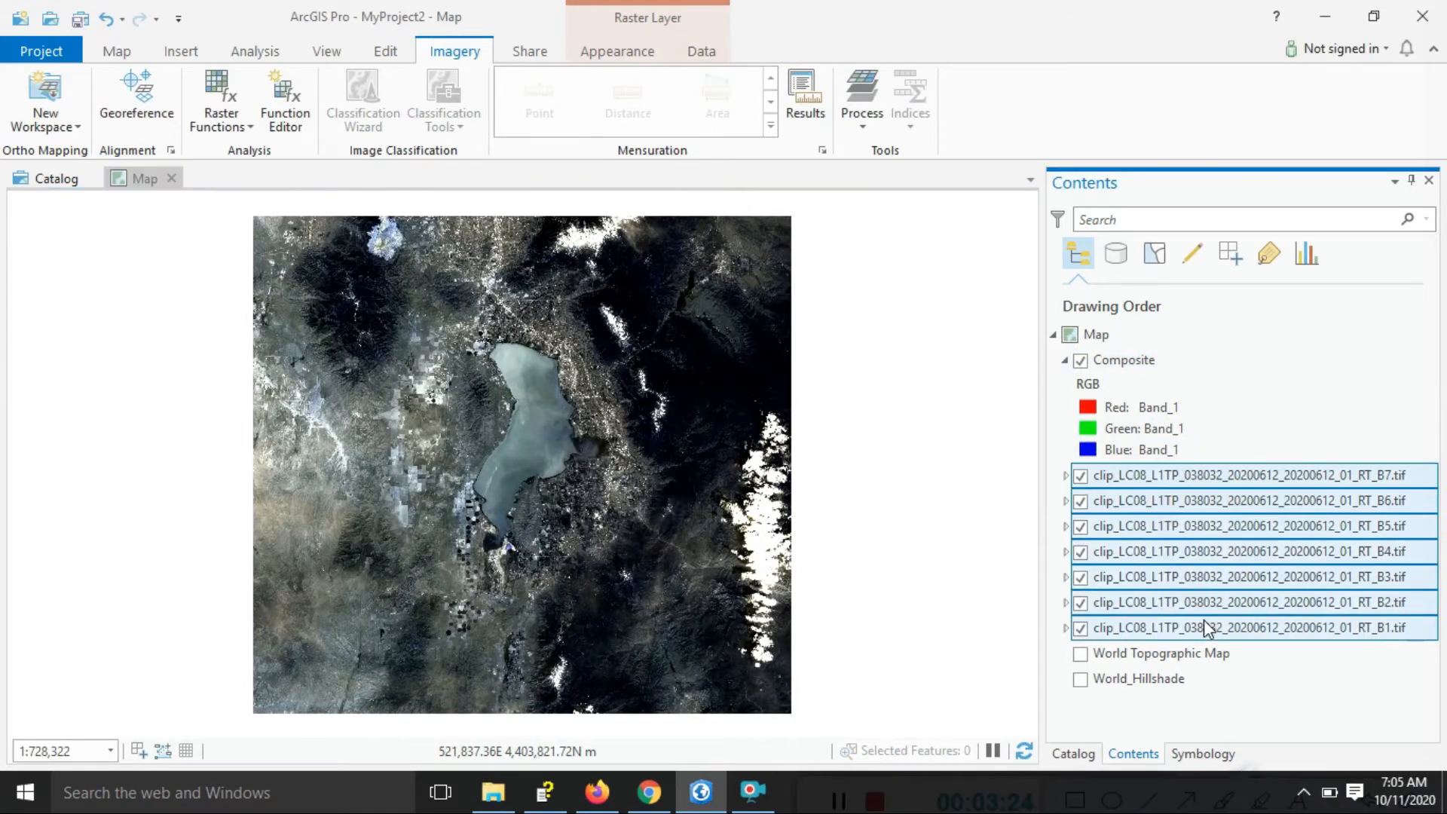
Open the Composite layer's Symbology and choose a red-channel band.
{"action": "right_click", "coordinate": [1236, 628]}
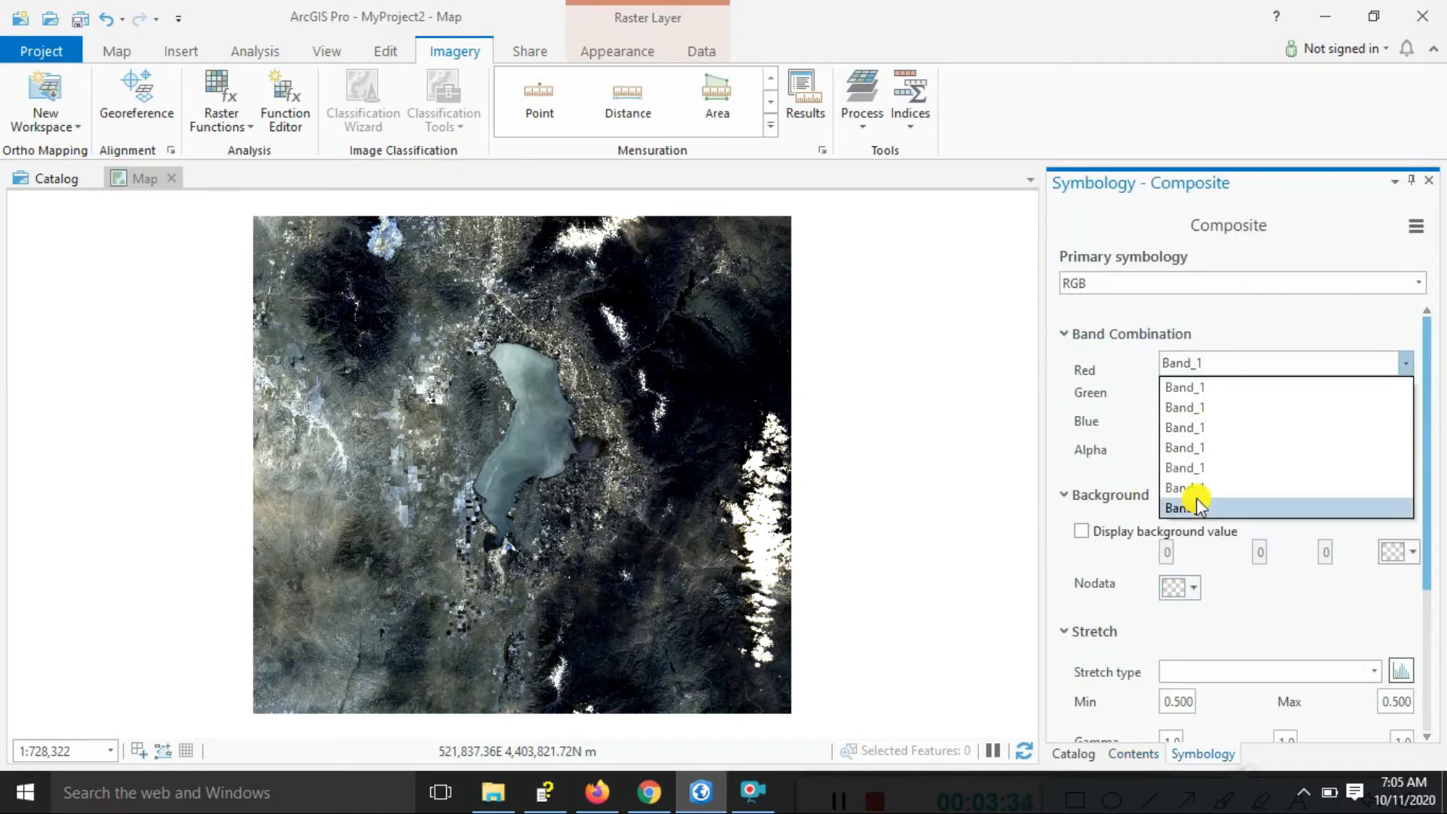
{"action": "left_click", "coordinate": [1184, 506]}
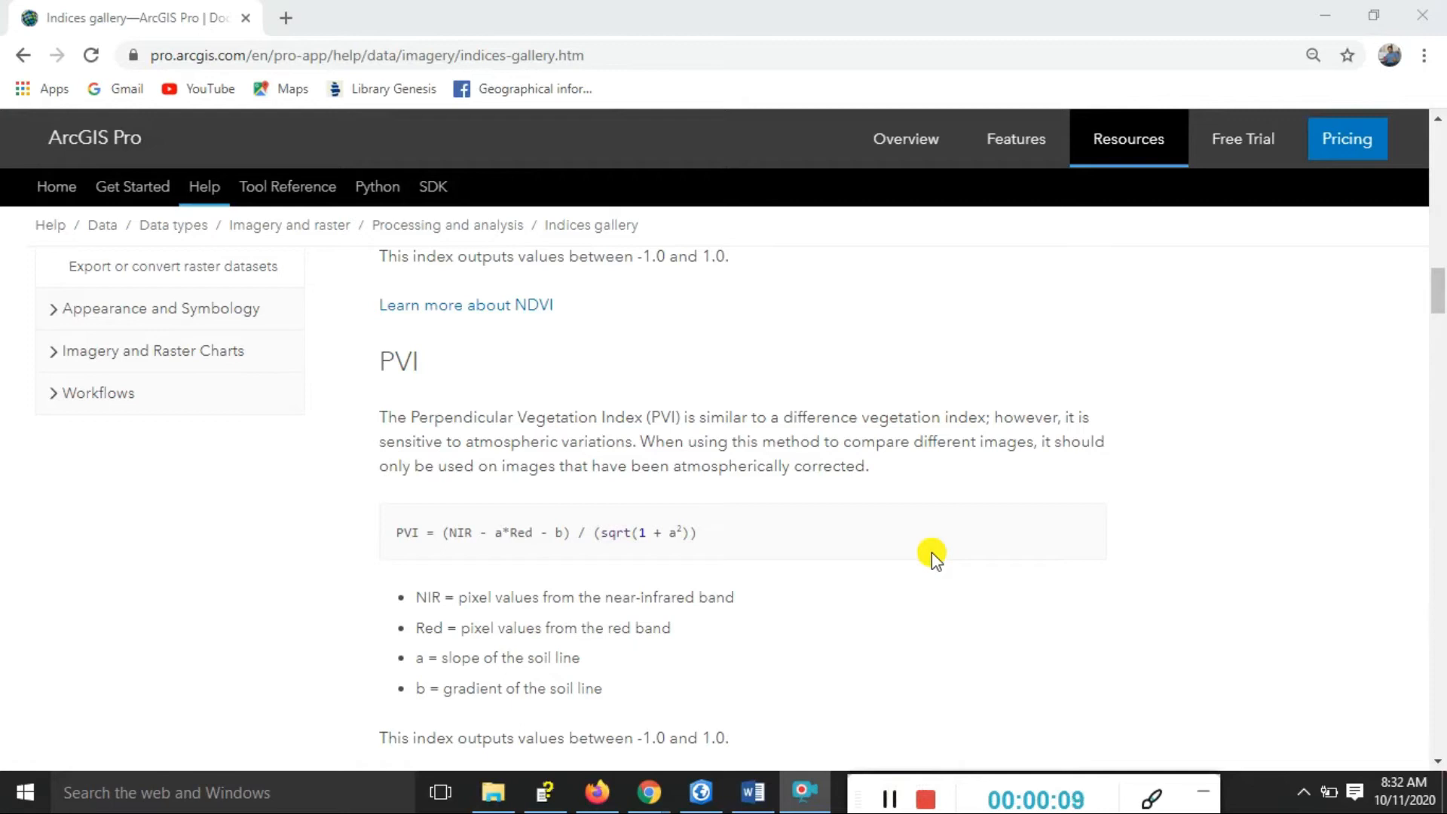
Read the PVI formula and parameters on the indices gallery help page.
{"action": "double_click", "coordinate": [464, 533]}
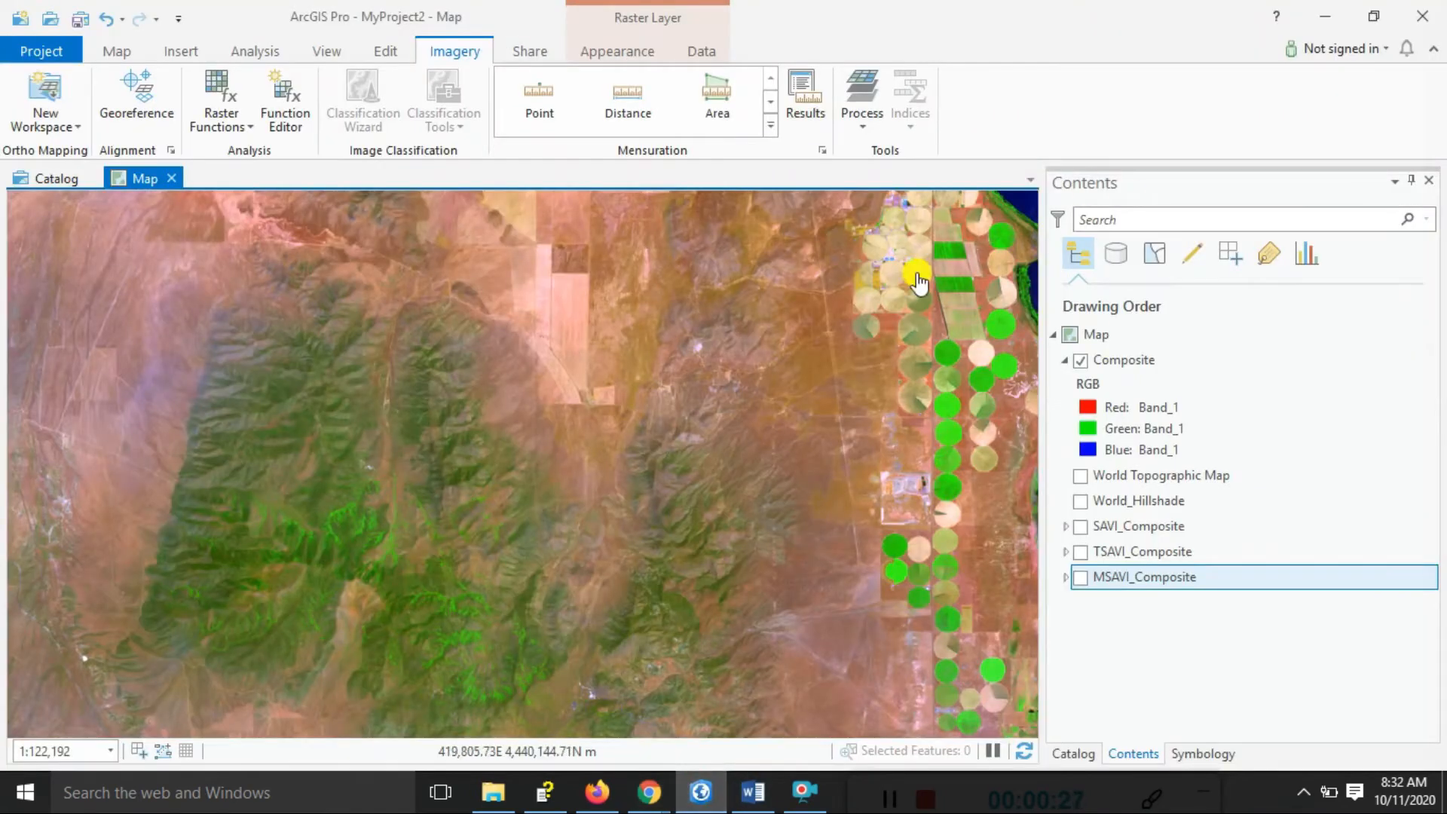
Select the Composite layer and open the Imagery Indices gallery.
{"action": "left_click", "coordinate": [1135, 360]}
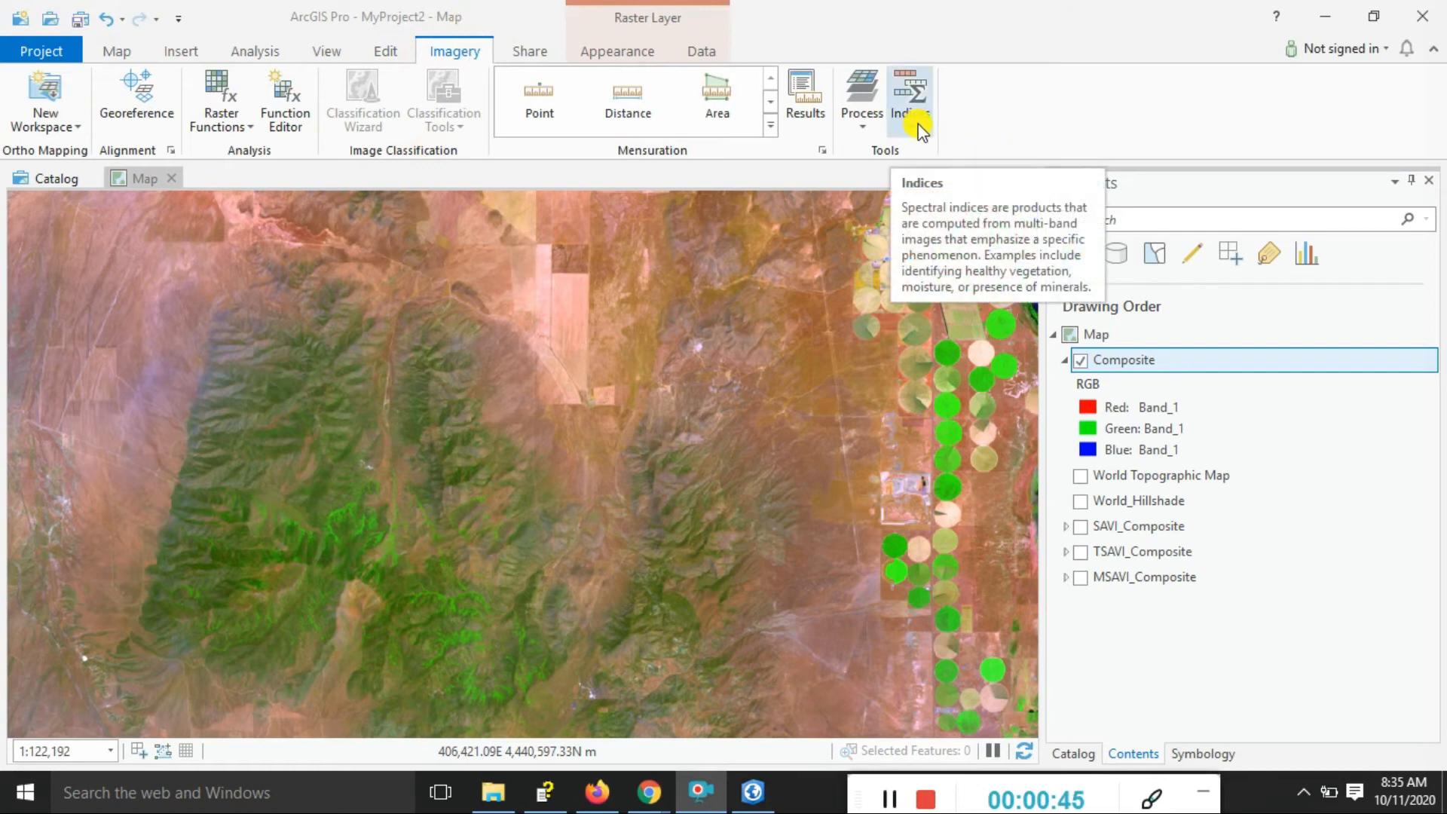
{"action": "left_click", "coordinate": [910, 99]}
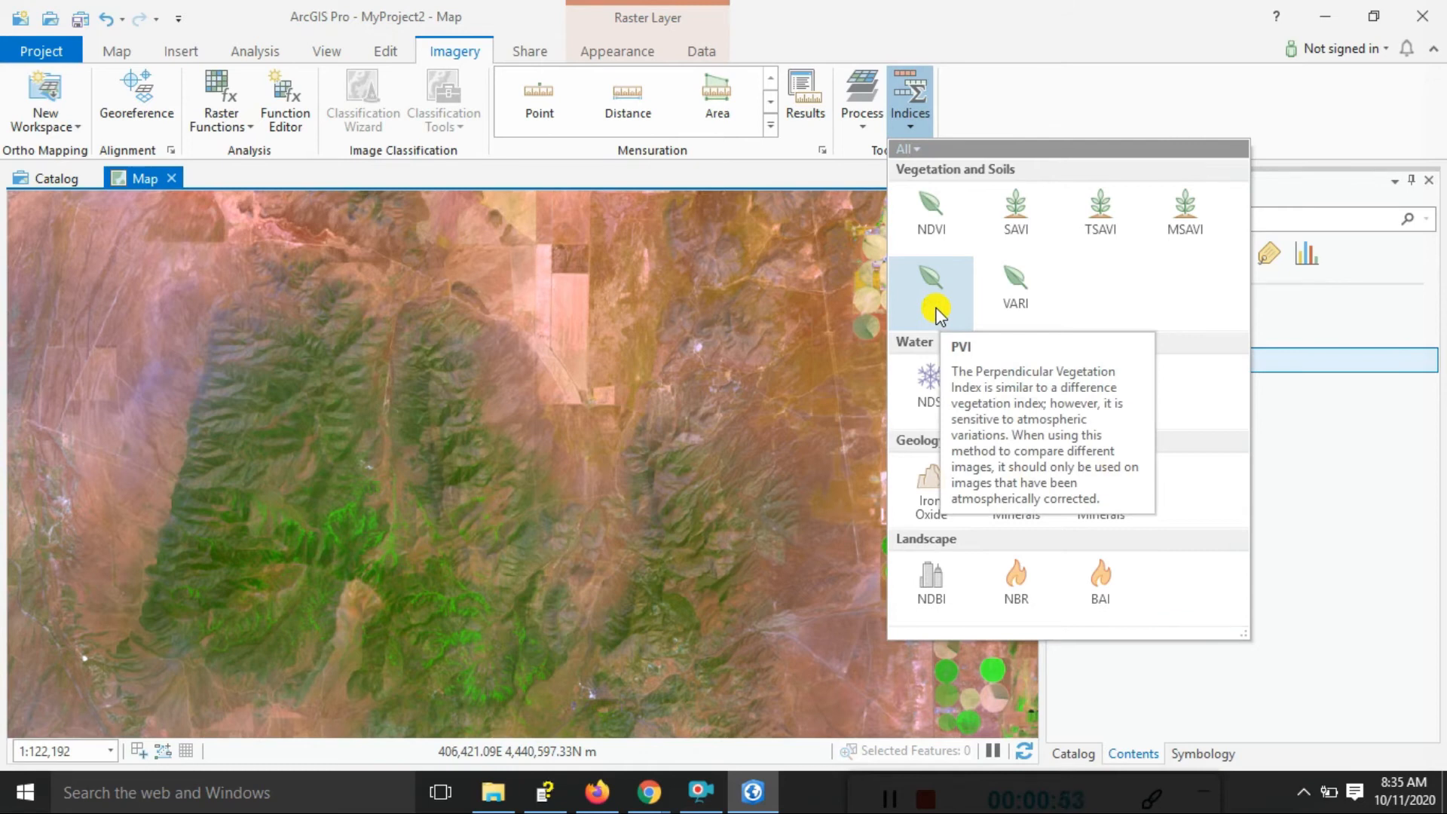
Run PVI with near-infrared band 5, red band 4, slope 0.3, gradient 0.5.
{"action": "left_click", "coordinate": [931, 291]}
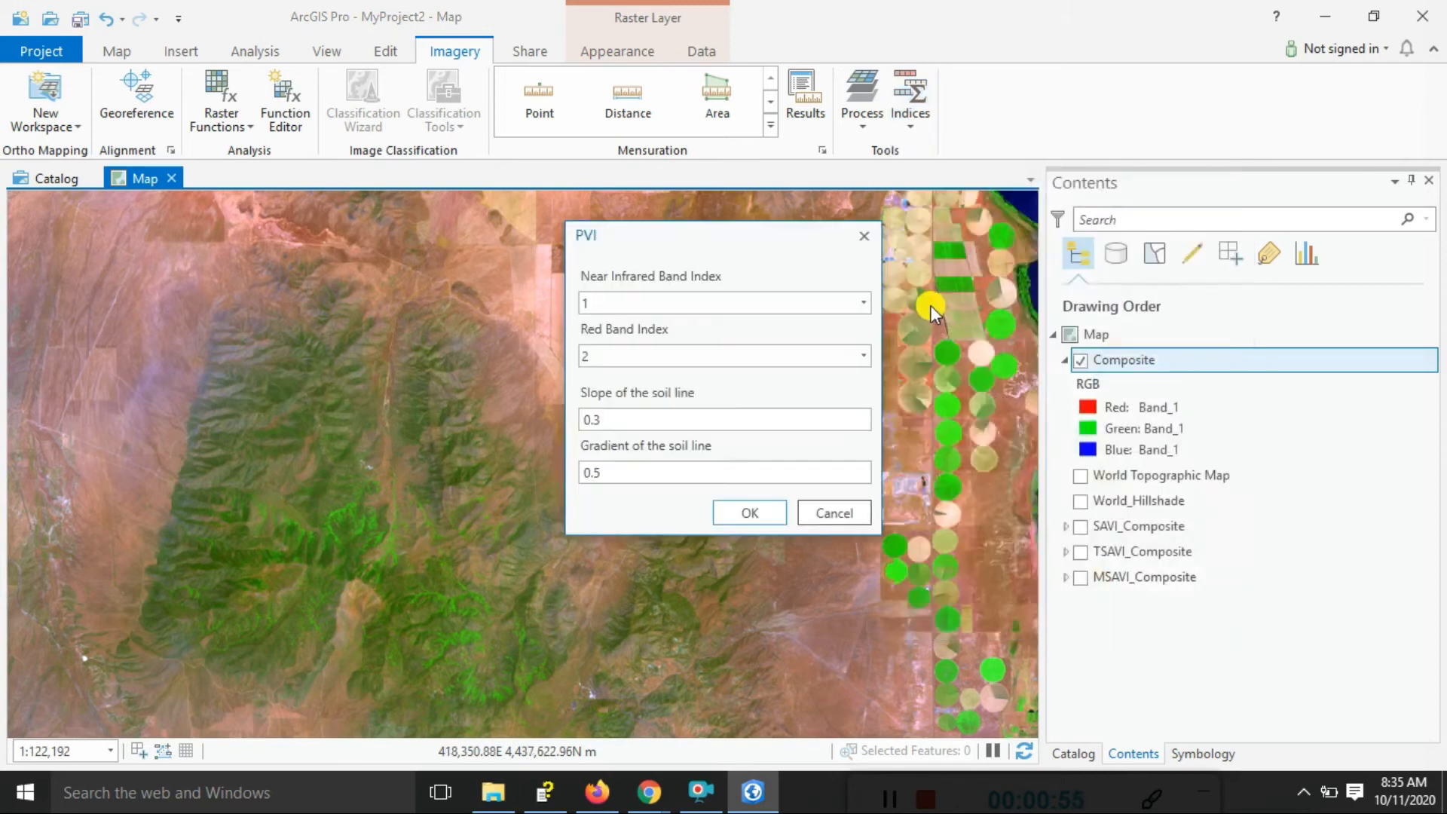
{"action": "mouse_move", "coordinate": [587, 281]}
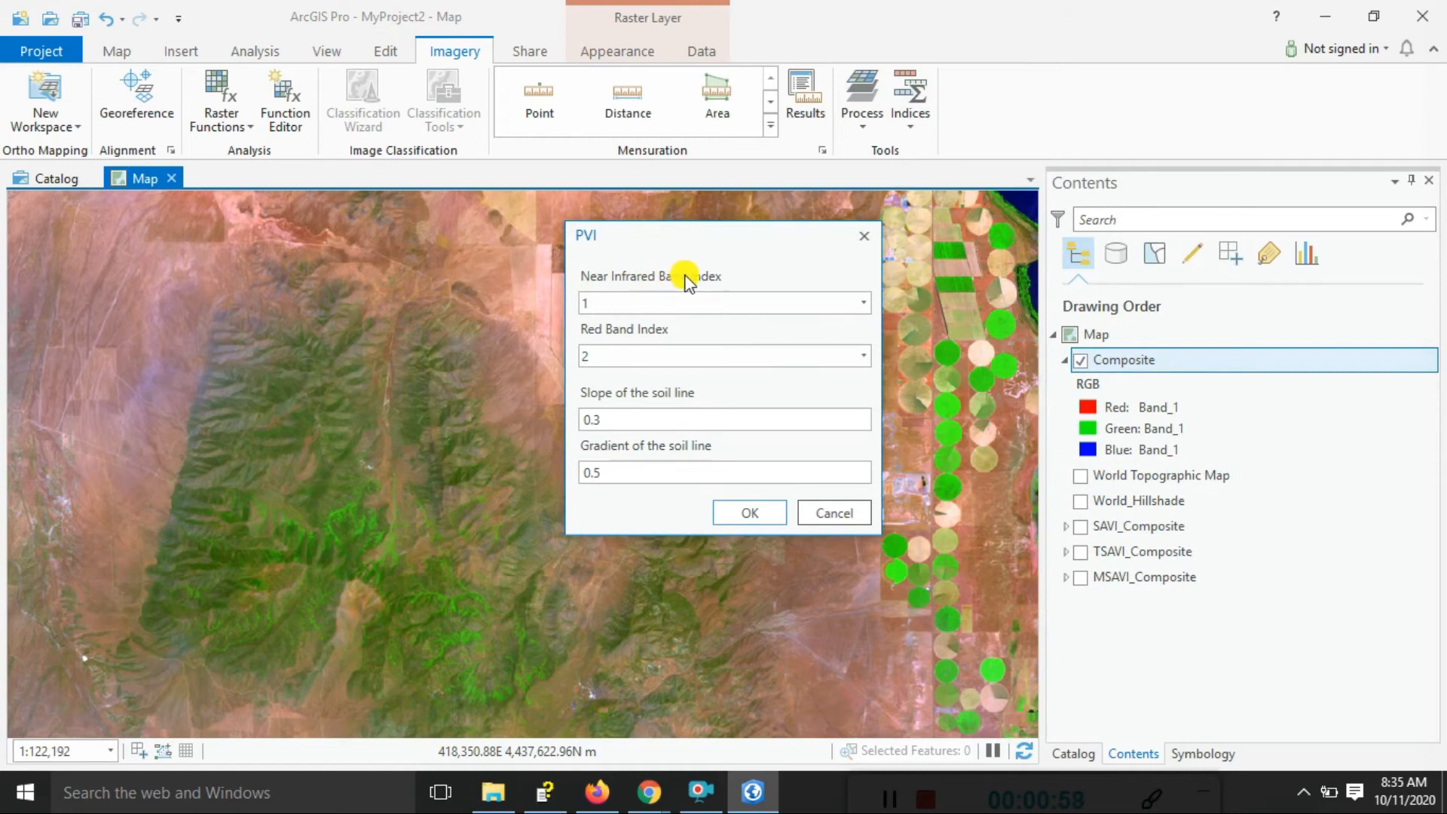
{"action": "left_click", "coordinate": [862, 303]}
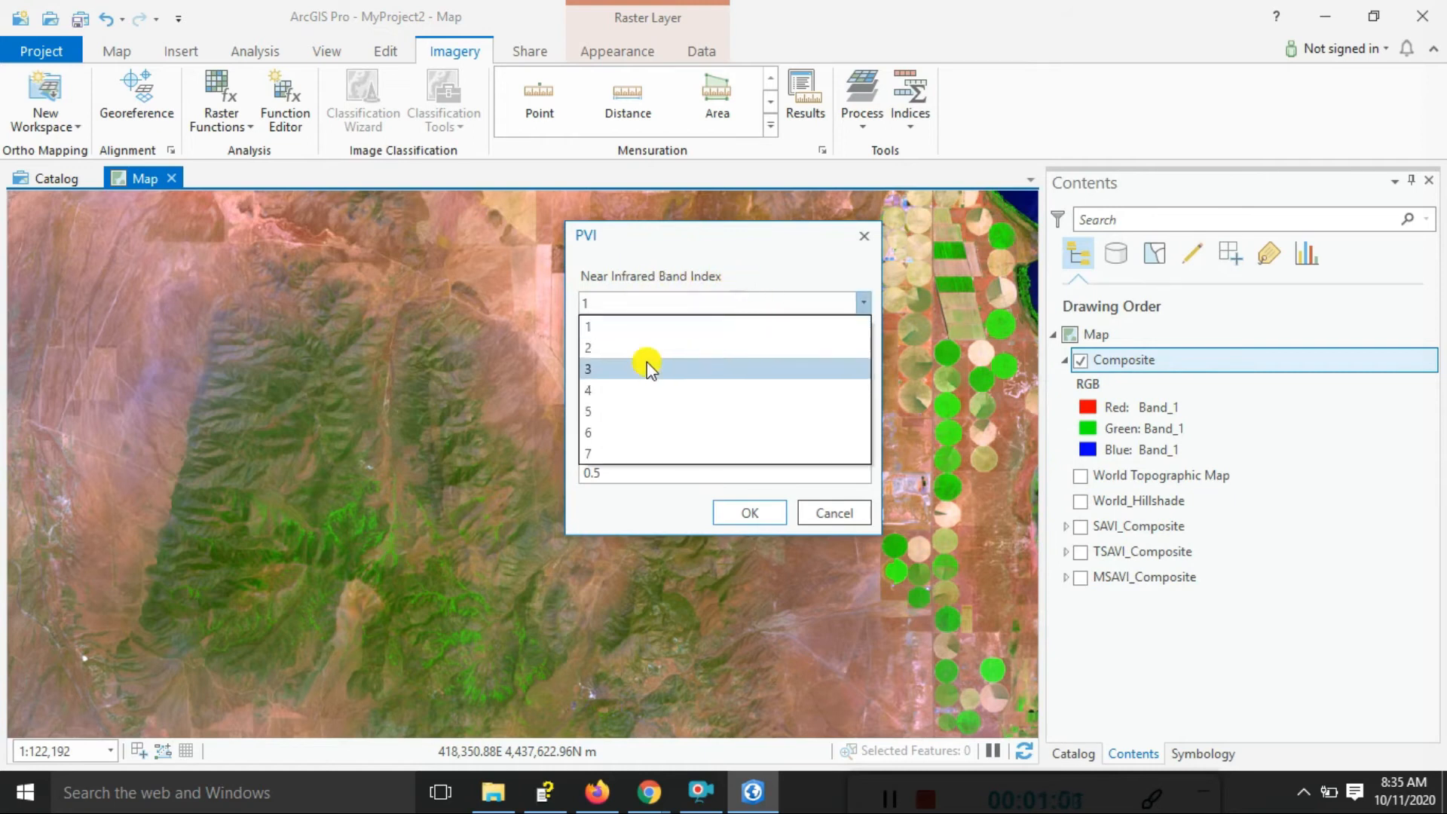
{"action": "mouse_move", "coordinate": [604, 411]}
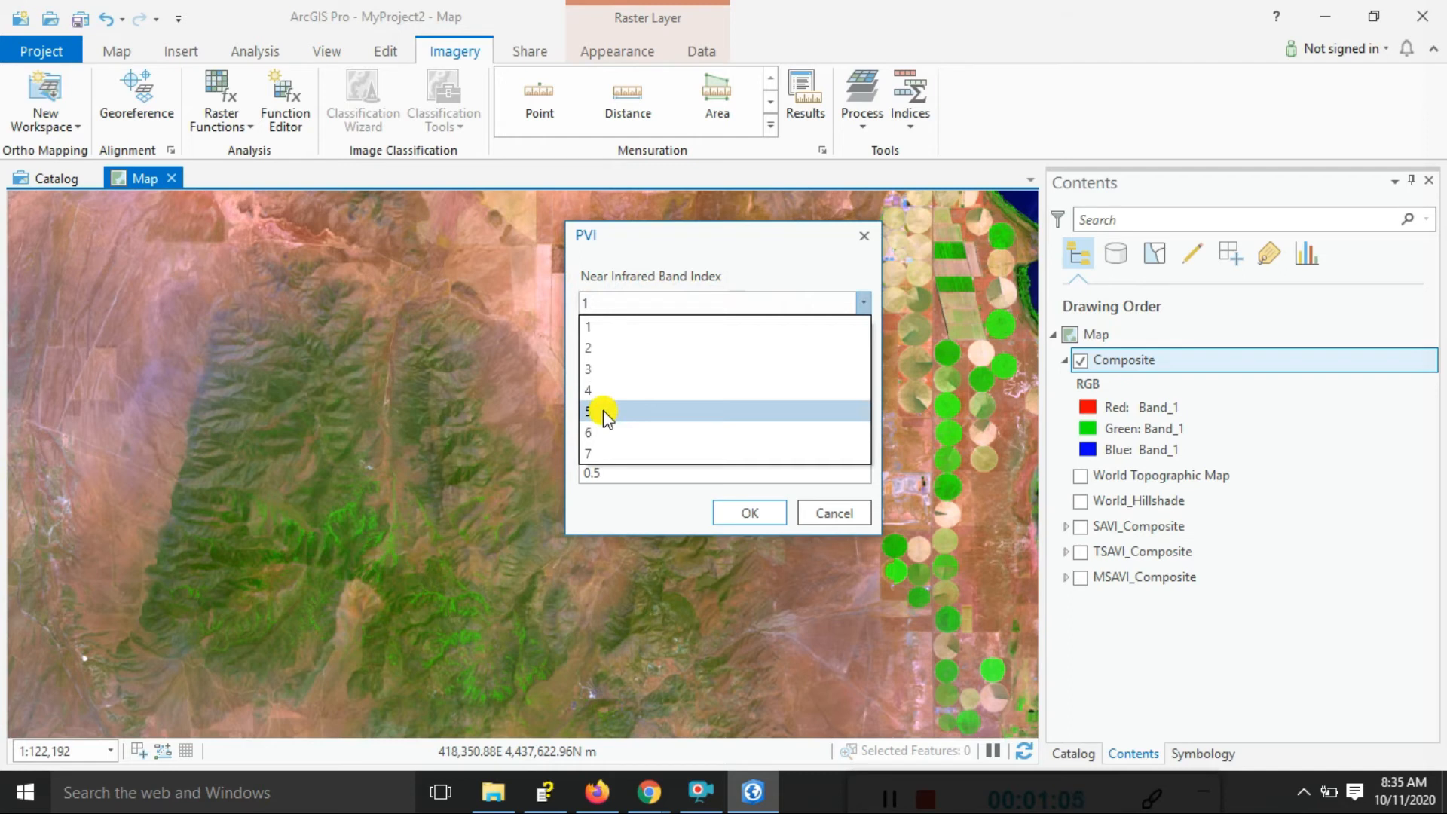
{"action": "left_click", "coordinate": [588, 411]}
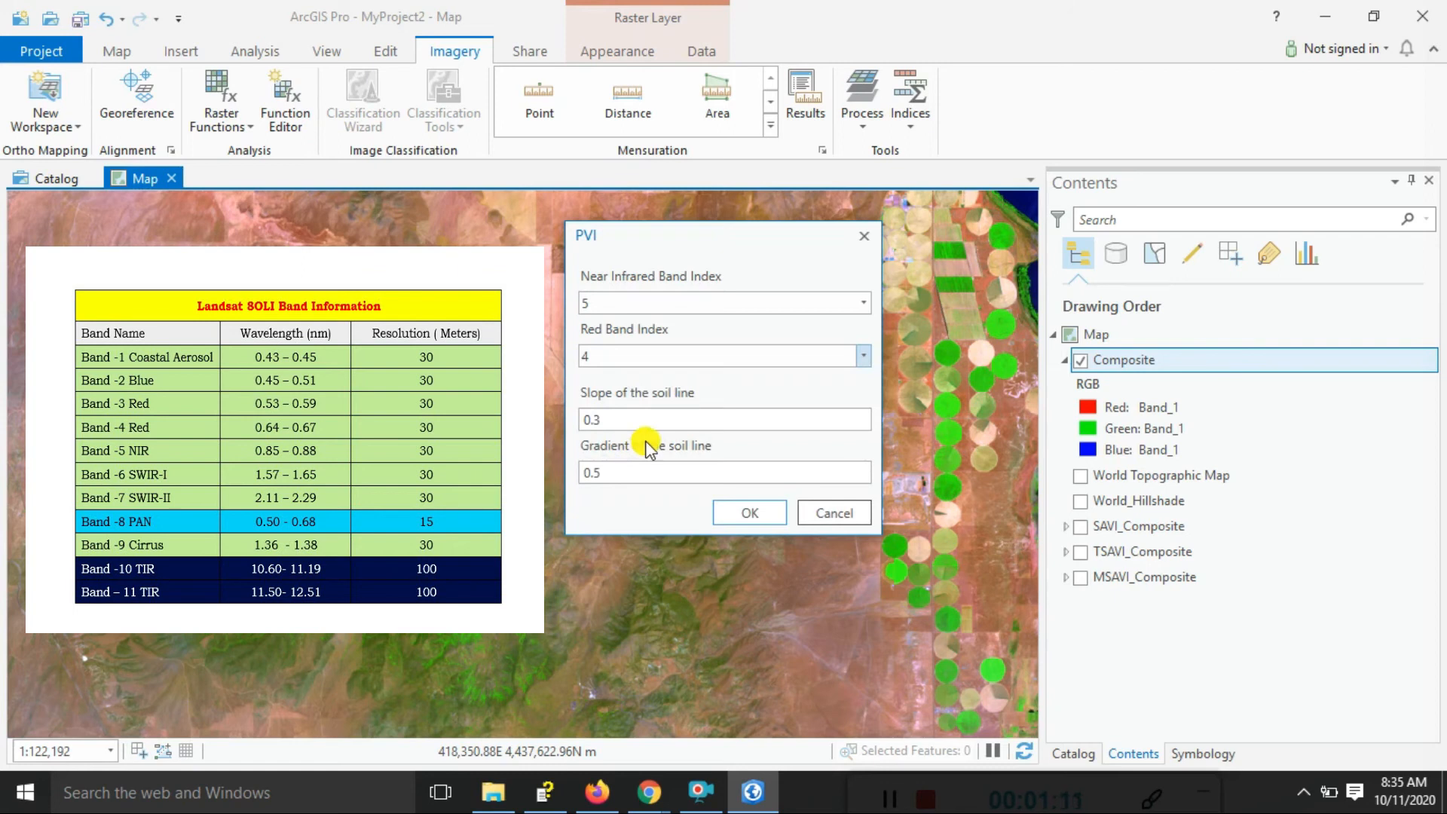
{"action": "mouse_move", "coordinate": [655, 452]}
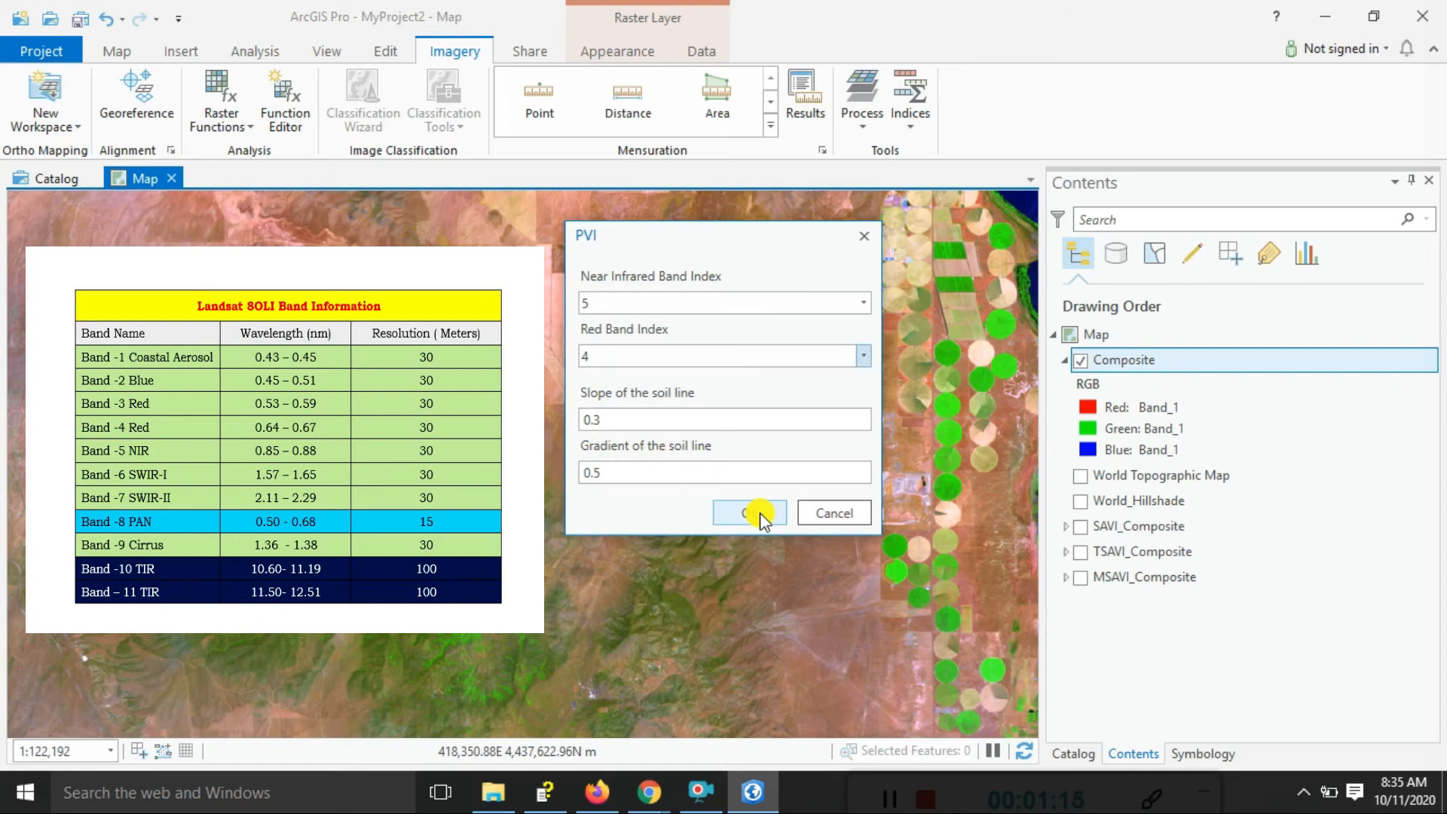
{"action": "left_click", "coordinate": [749, 513]}
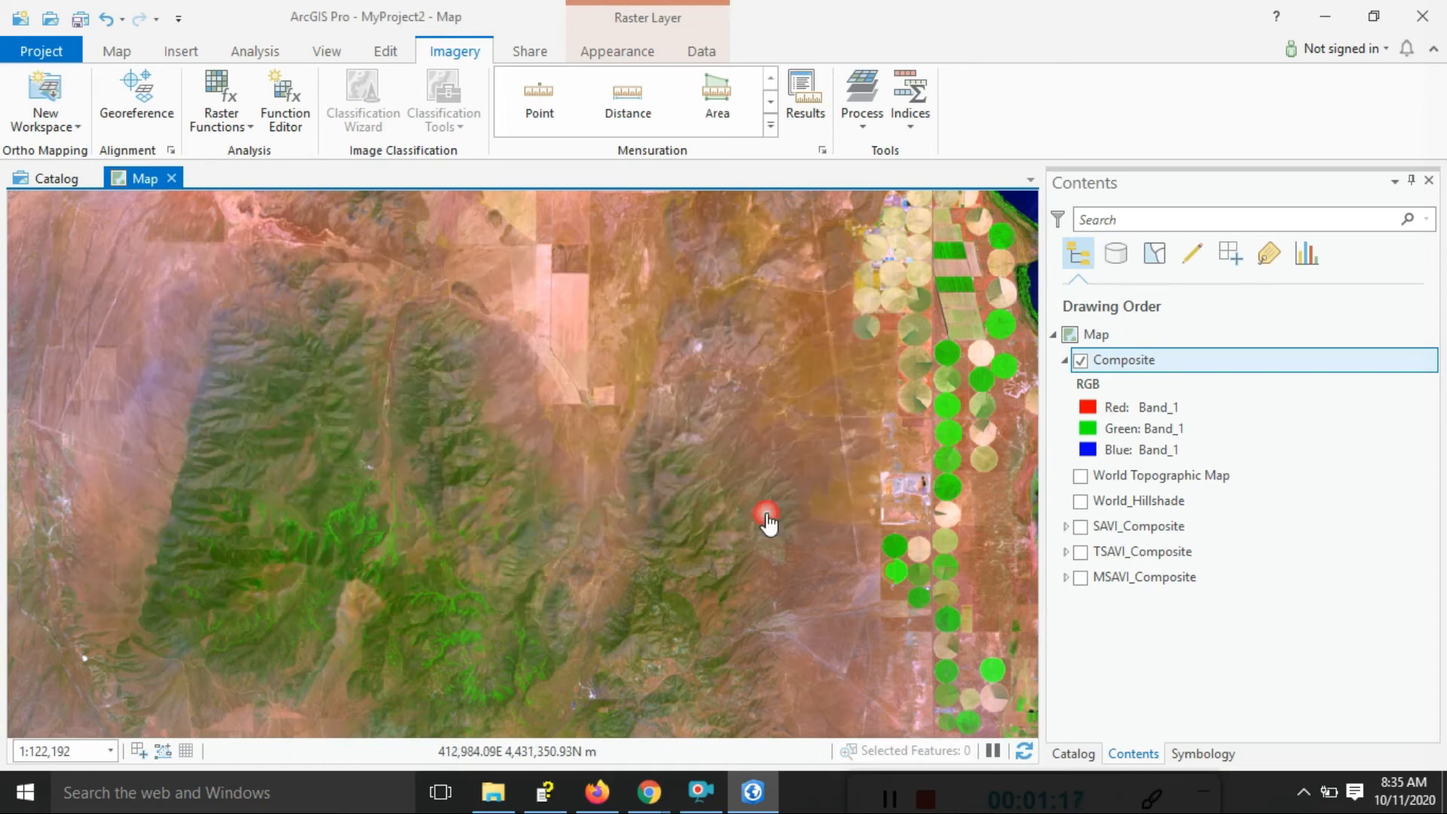
Apply the green-yellow-red color ramp to the PVI_Composite layer's symbology.
{"action": "left_click", "coordinate": [908, 92]}
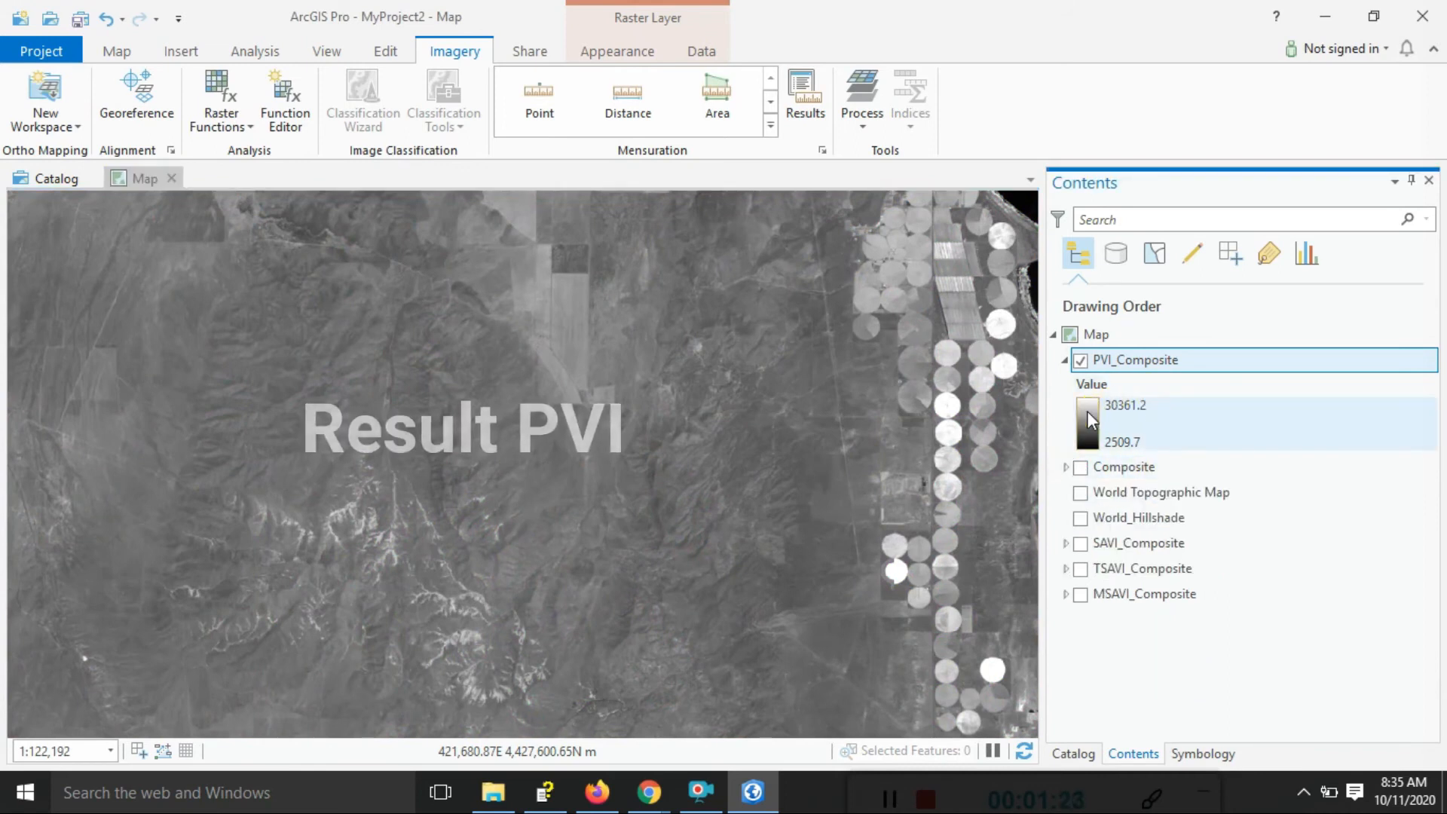
{"action": "left_click", "coordinate": [1202, 754]}
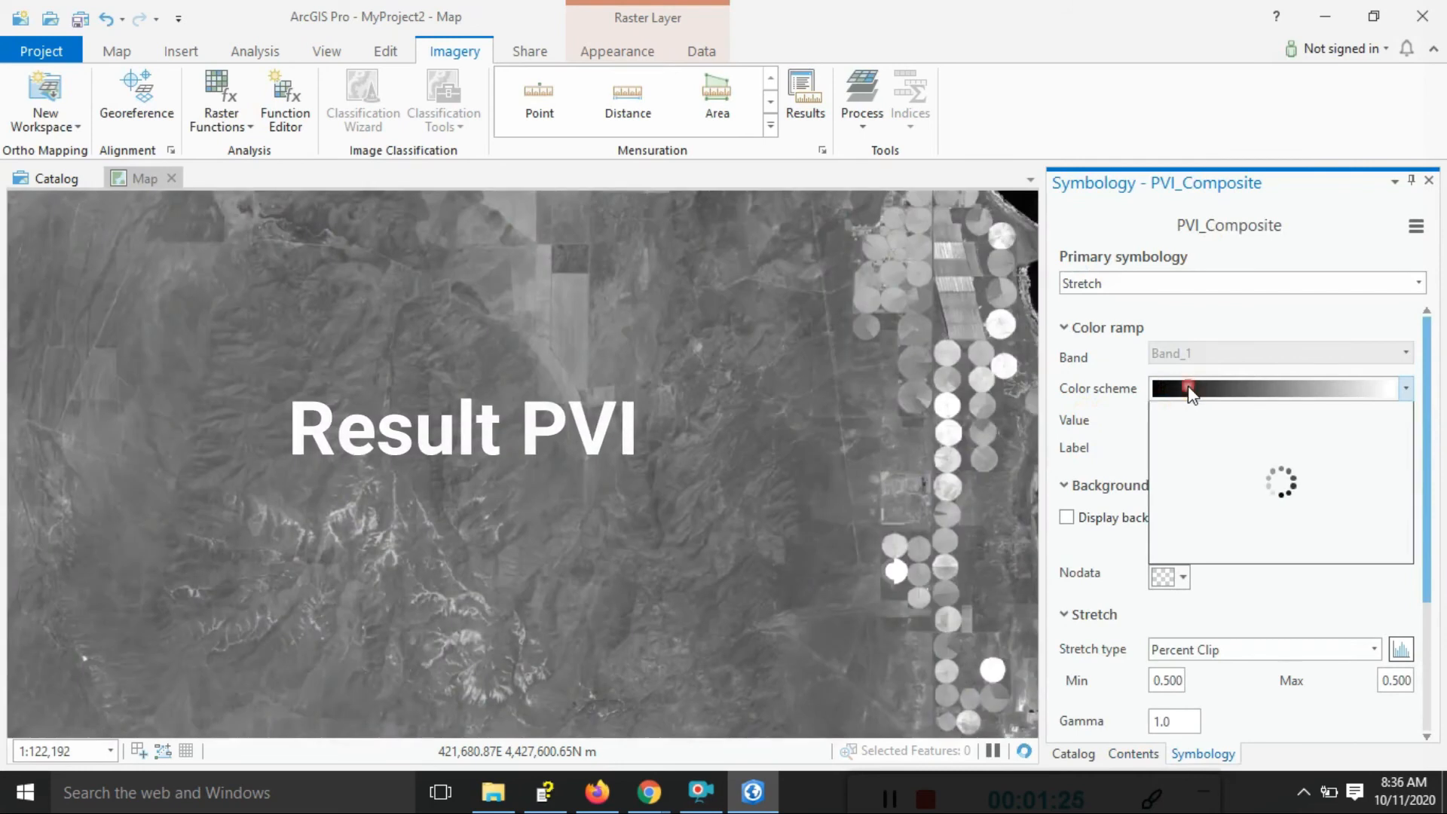
{"action": "left_click", "coordinate": [1402, 387]}
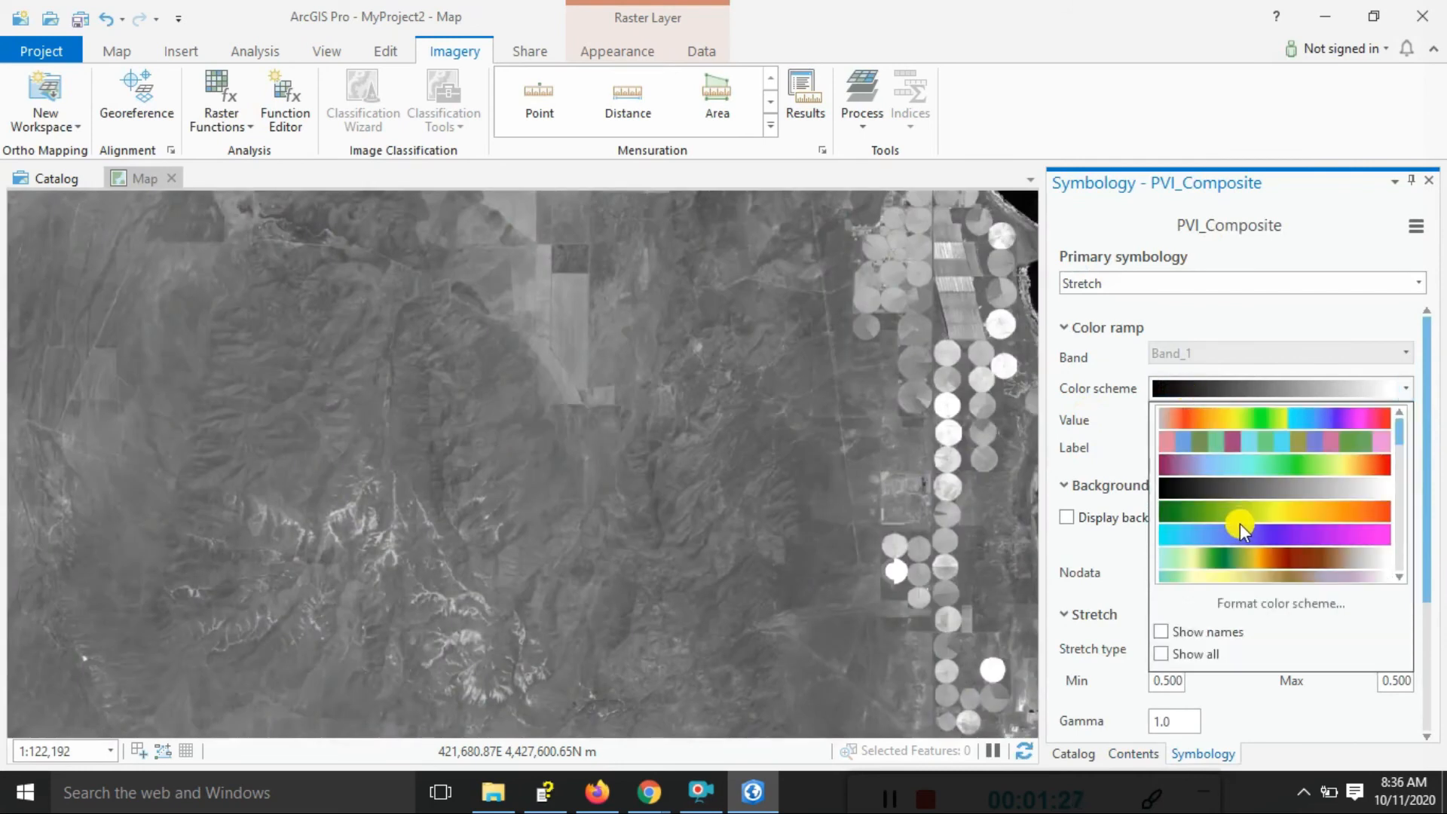
{"action": "left_click", "coordinate": [1241, 522]}
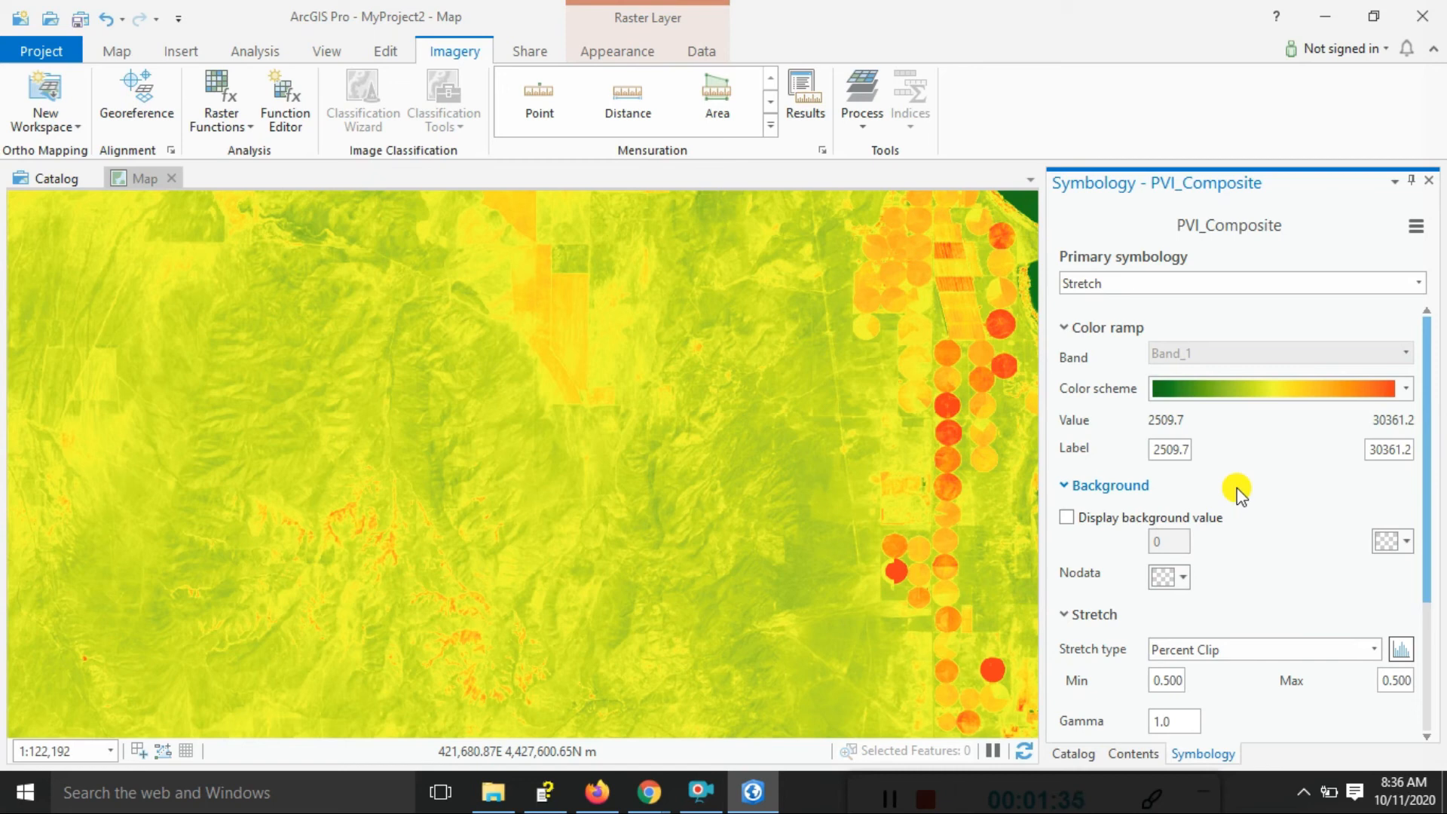
{"action": "mouse_move", "coordinate": [1151, 291]}
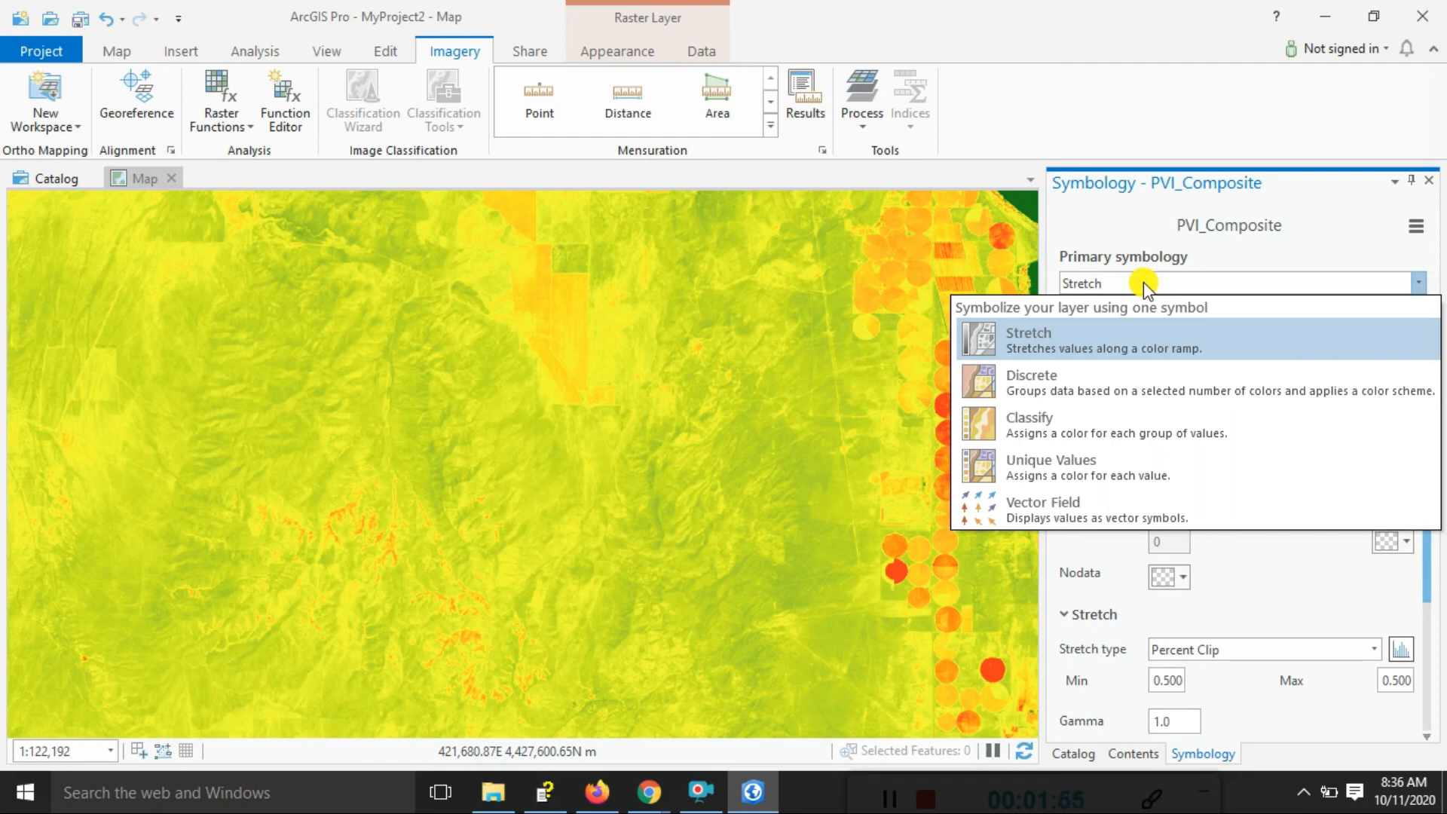
{"action": "mouse_move", "coordinate": [1061, 424]}
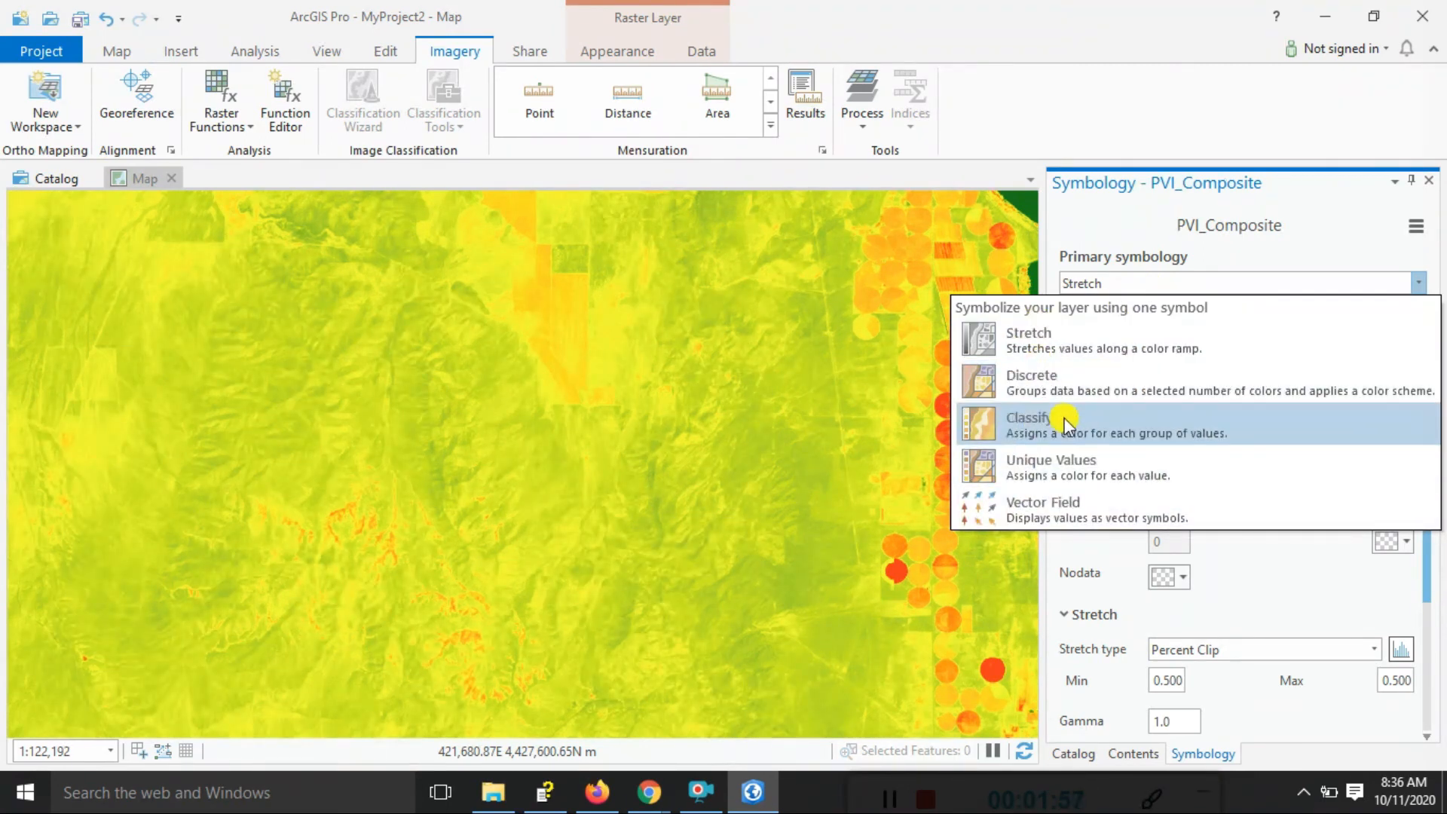
{"action": "mouse_move", "coordinate": [1282, 259]}
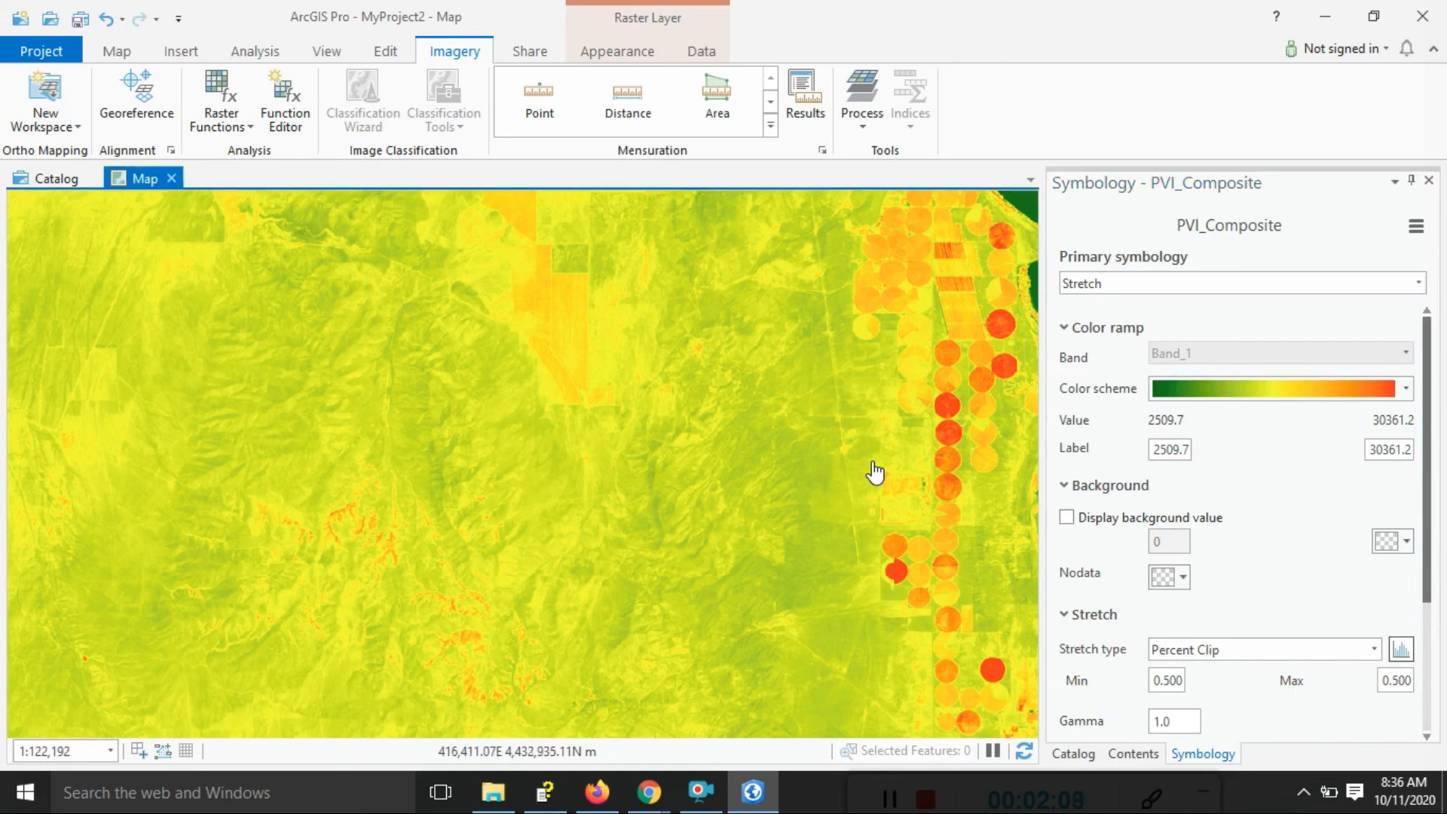
{"action": "left_click_drag", "start_coordinate": [874, 470], "coordinate": [975, 452]}
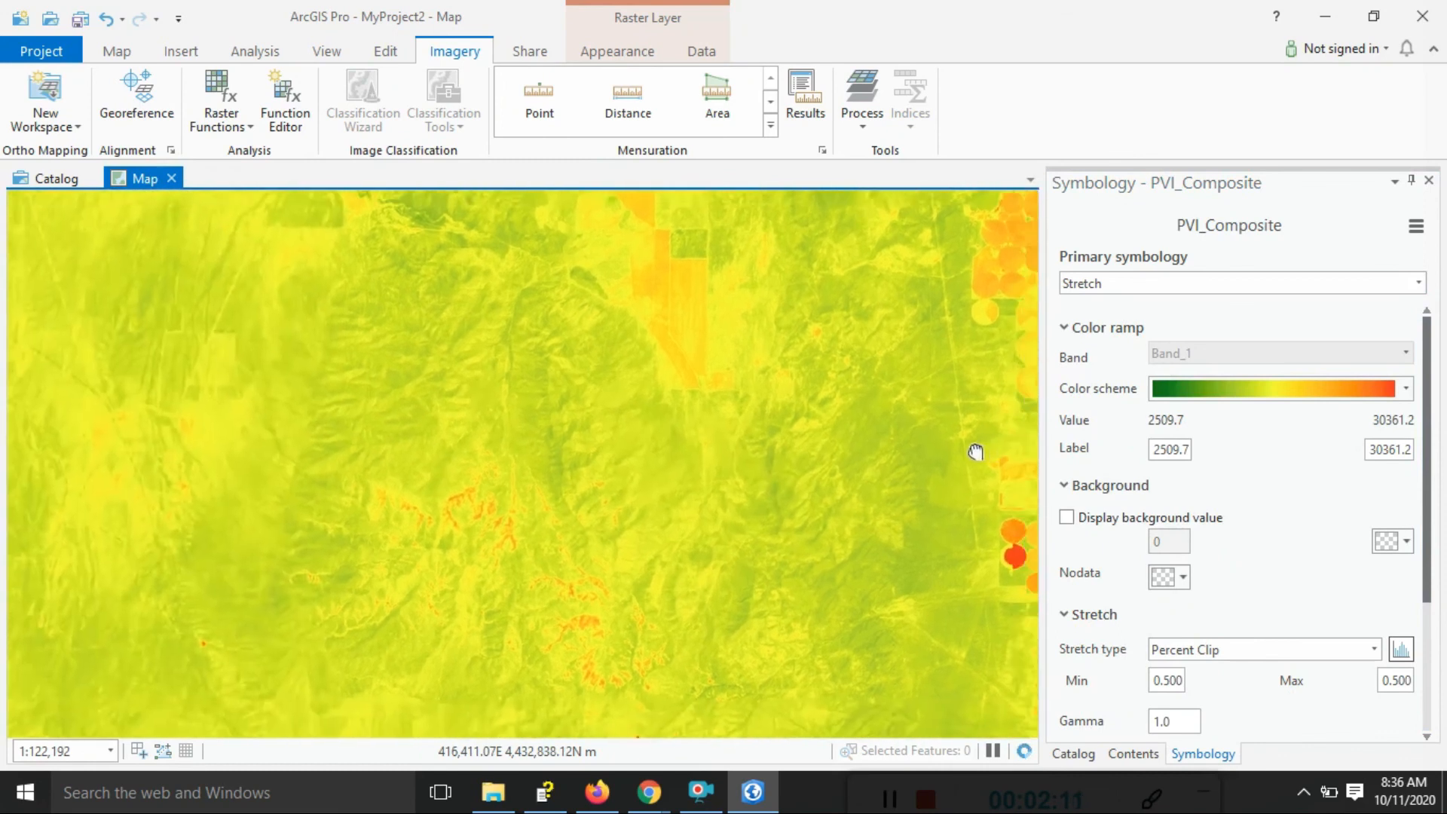